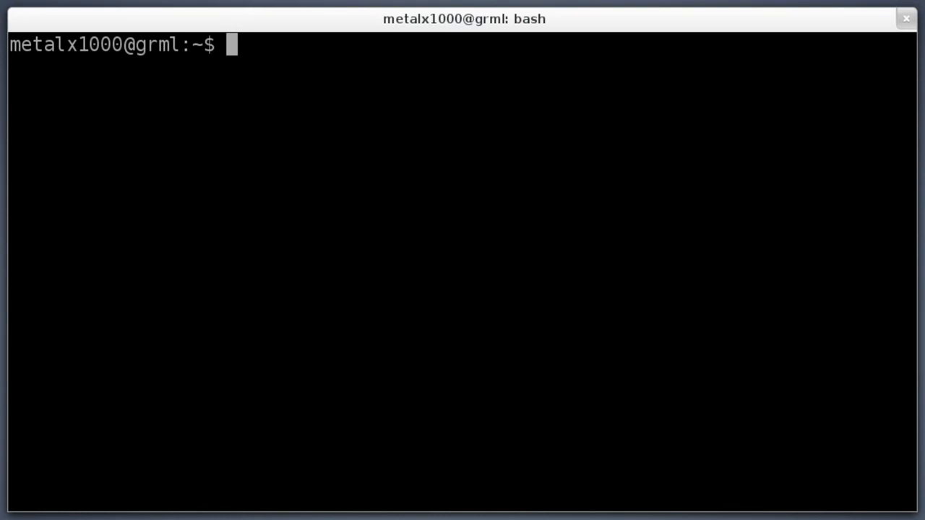
# Step: Print "Hello World" with echo, then begin a read command at the prompt
pyautogui.write('echo "')
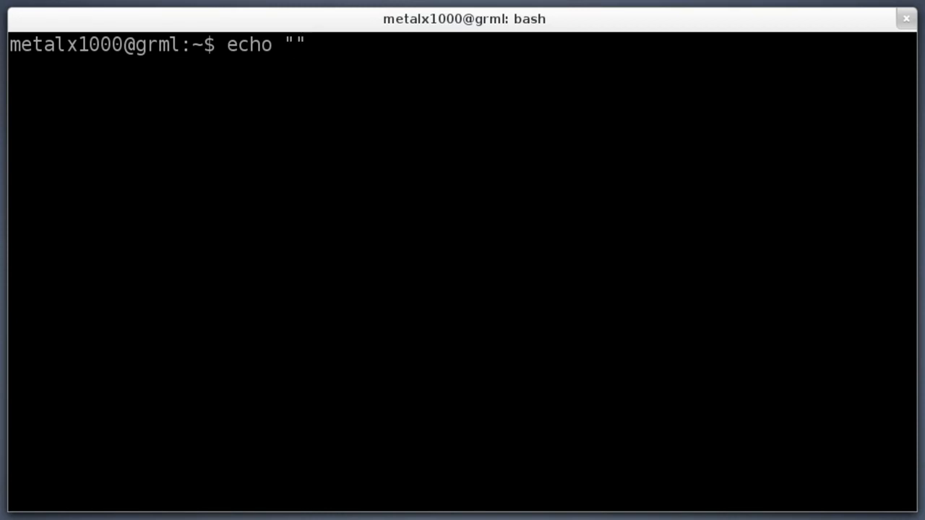
pyautogui.write('Hello')
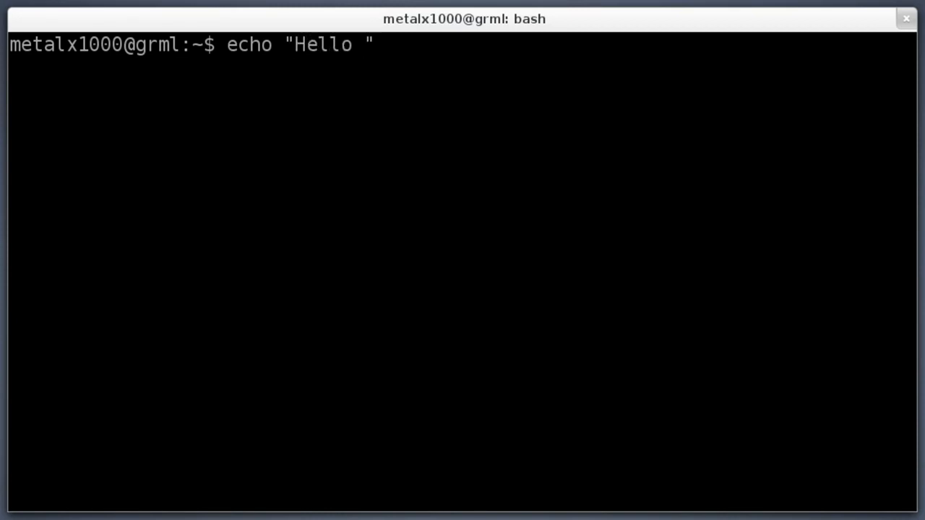
pyautogui.write('World')
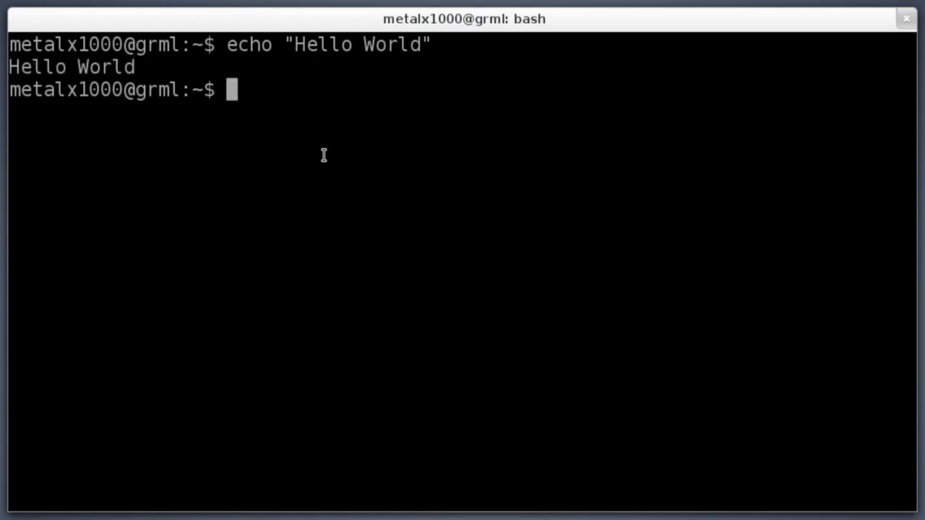
pyautogui.write('read')
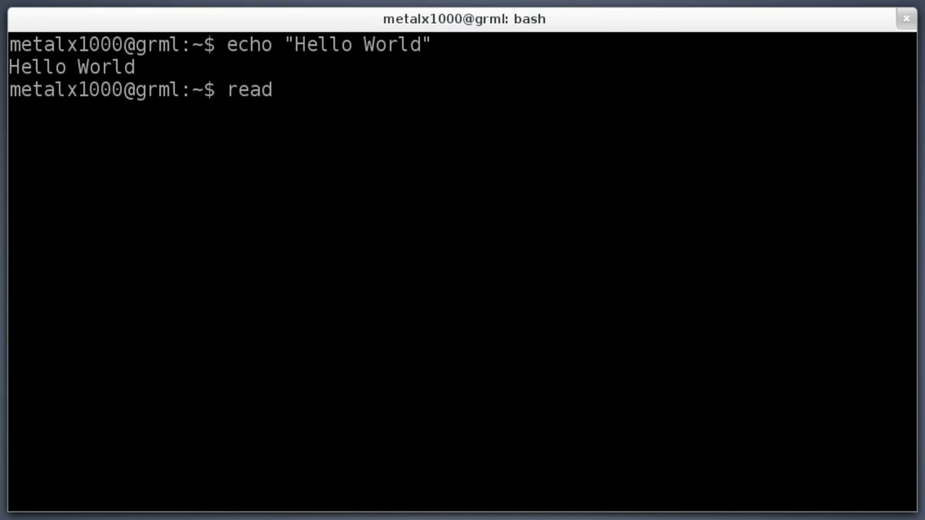
# Step: Run read so it waits, answer it with the line kjdjjkb, and return to the prompt
pyautogui.press('Return')
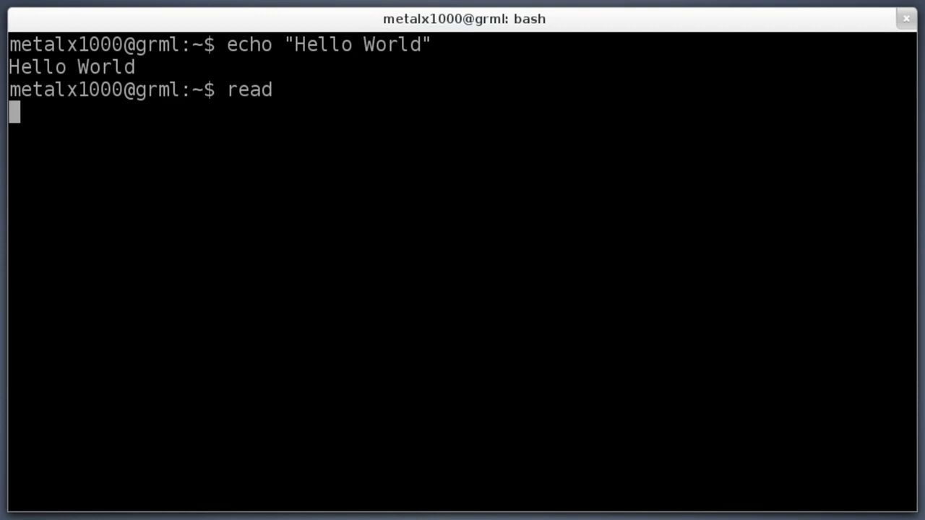
pyautogui.write('kjdjjkb')
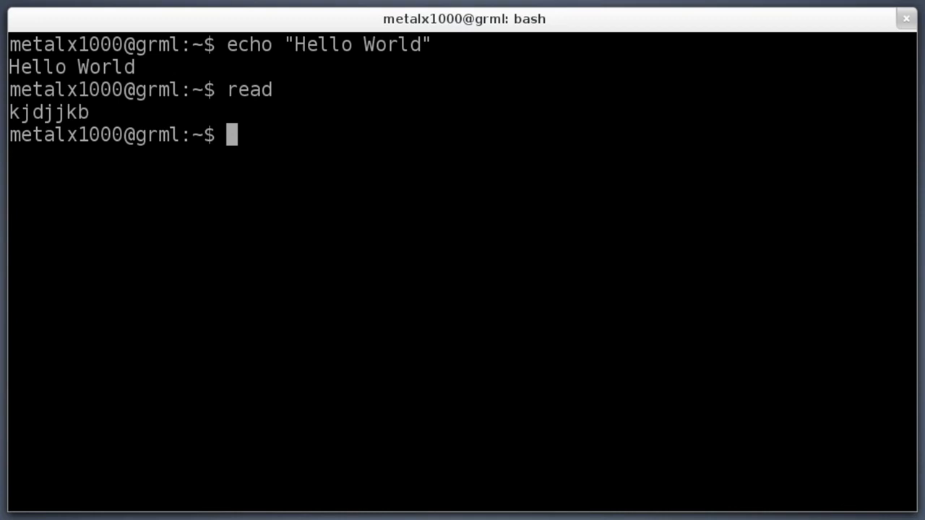
pyautogui.write(';')
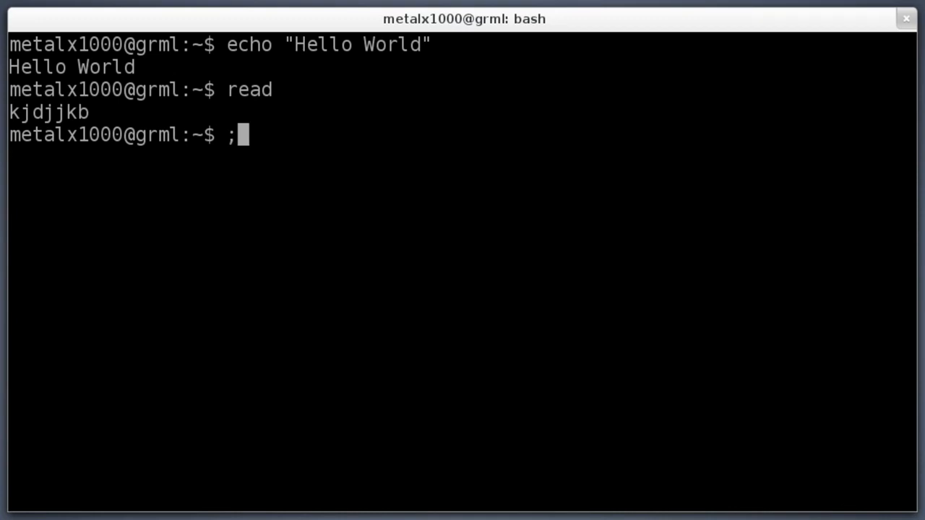
# Step: Chain echo "Hello";echo "World" so the two words print on separate lines
pyautogui.press('BackSpace')
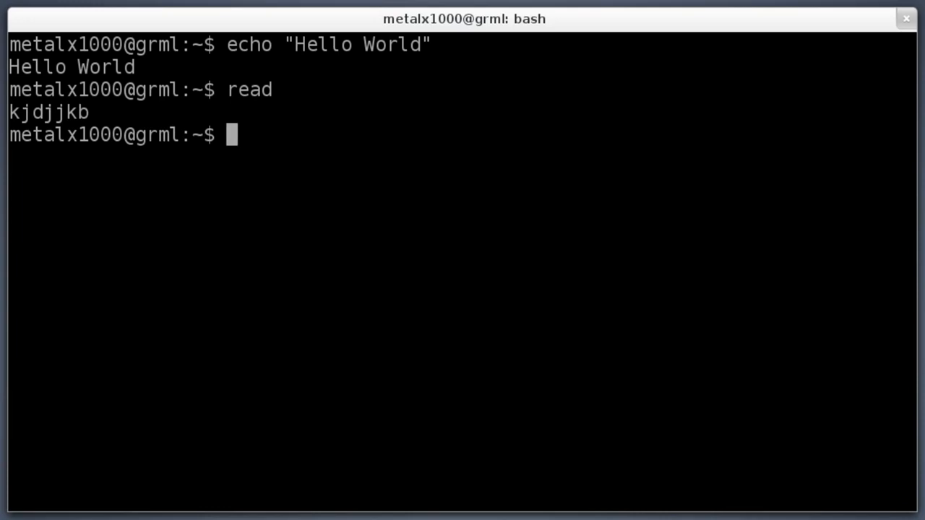
pyautogui.write('echo "He')
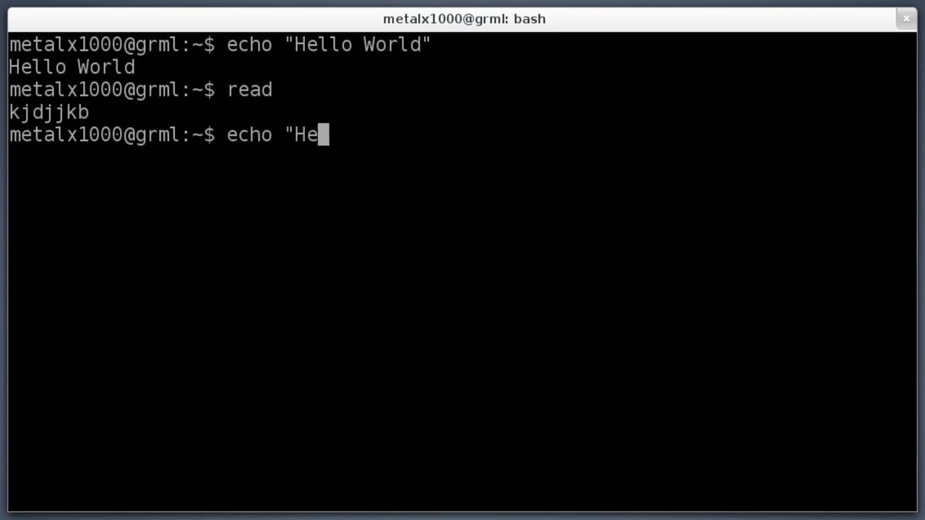
pyautogui.write('llo";')
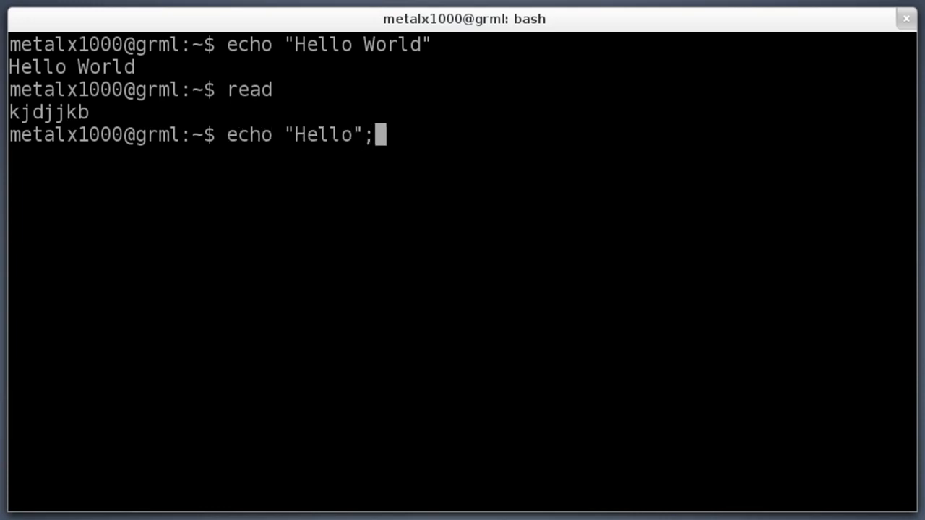
pyautogui.write('echo "')
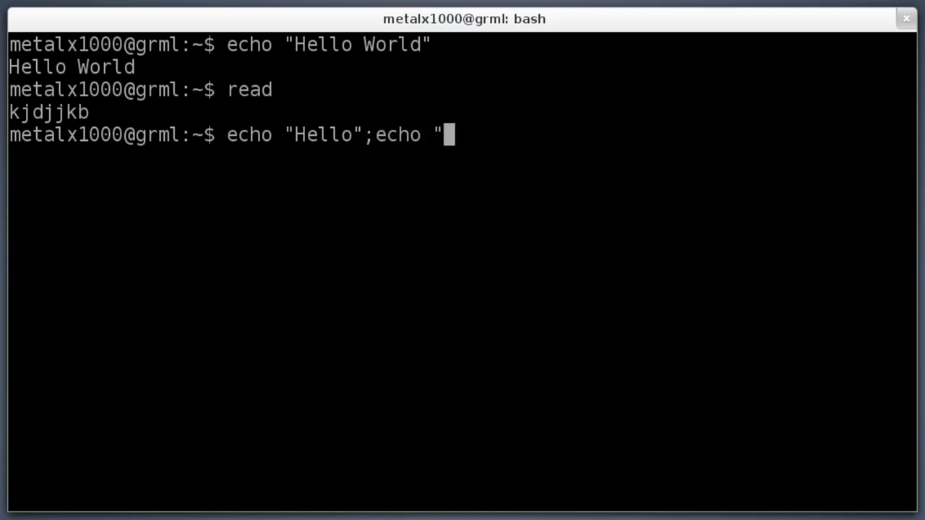
pyautogui.write('World')
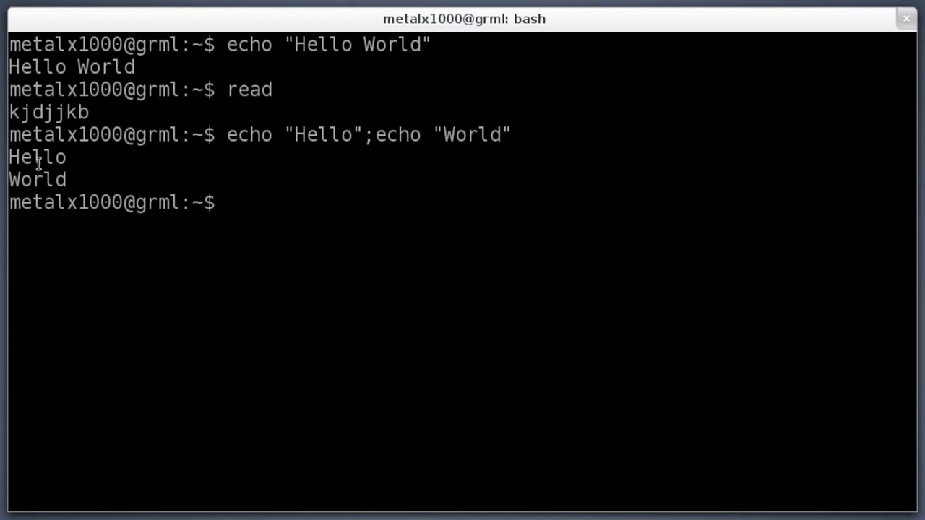
# Step: Highlight the printed word World, clear the highlight, and start another echo
pyautogui.doubleClick(36, 179)
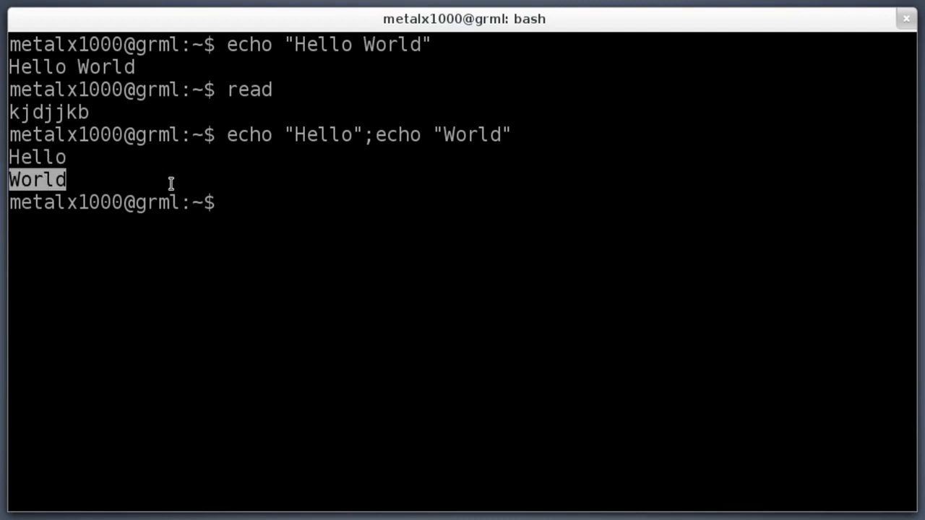
pyautogui.click(442, 257)
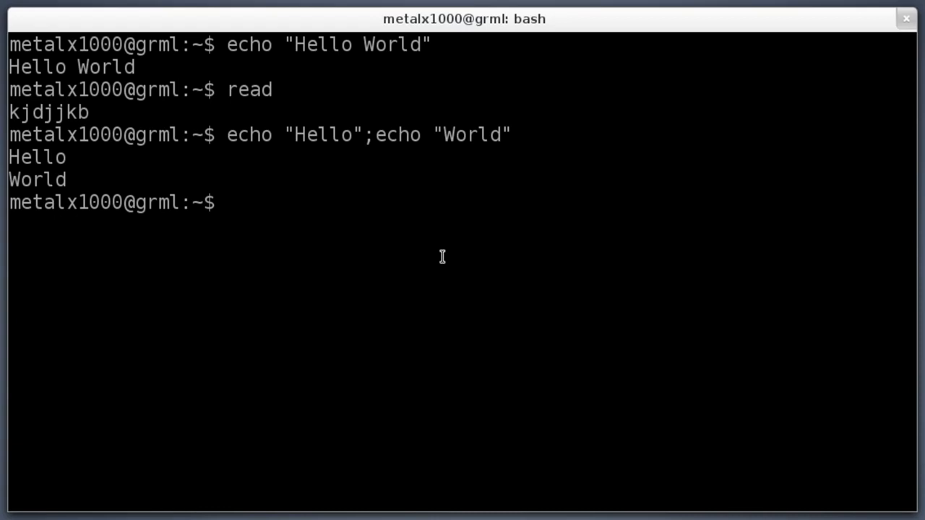
pyautogui.write('echo "')
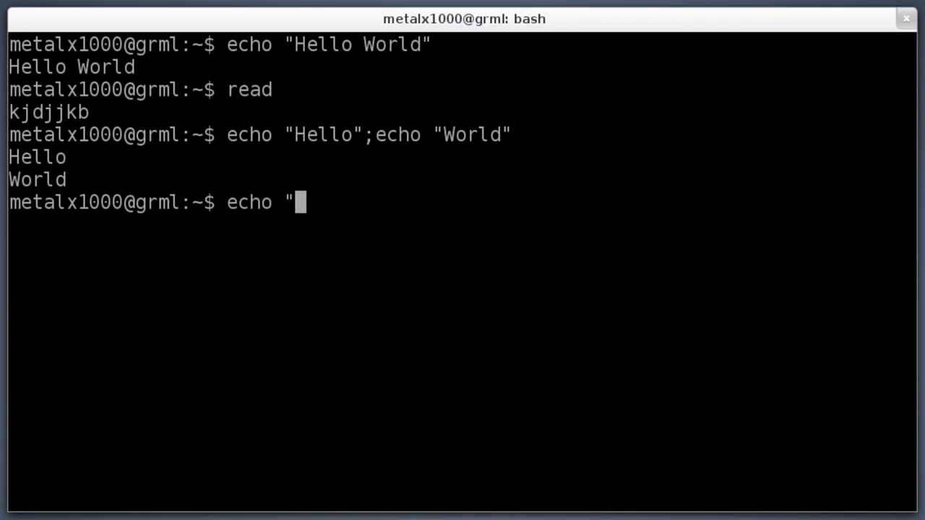
# Step: Write echo "What is your name?";read name as one chained command
pyautogui.write('What is your')
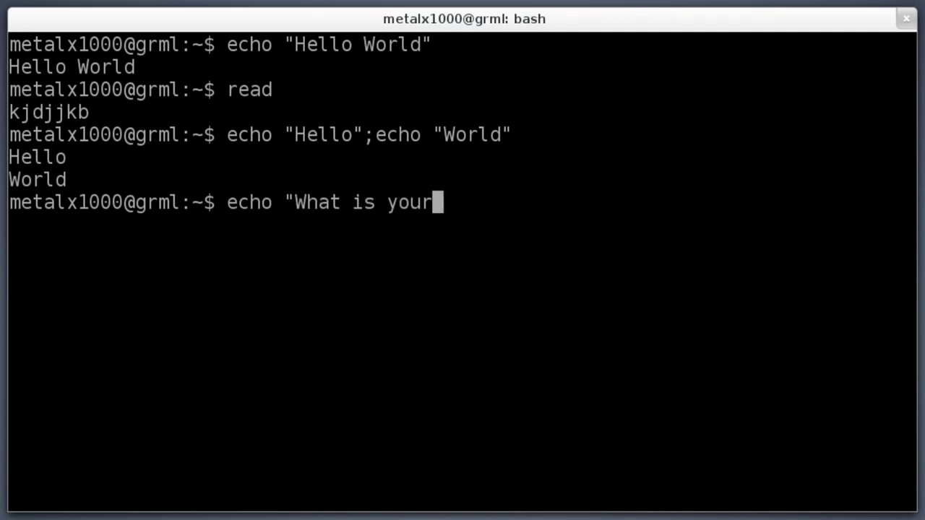
pyautogui.write('Name')
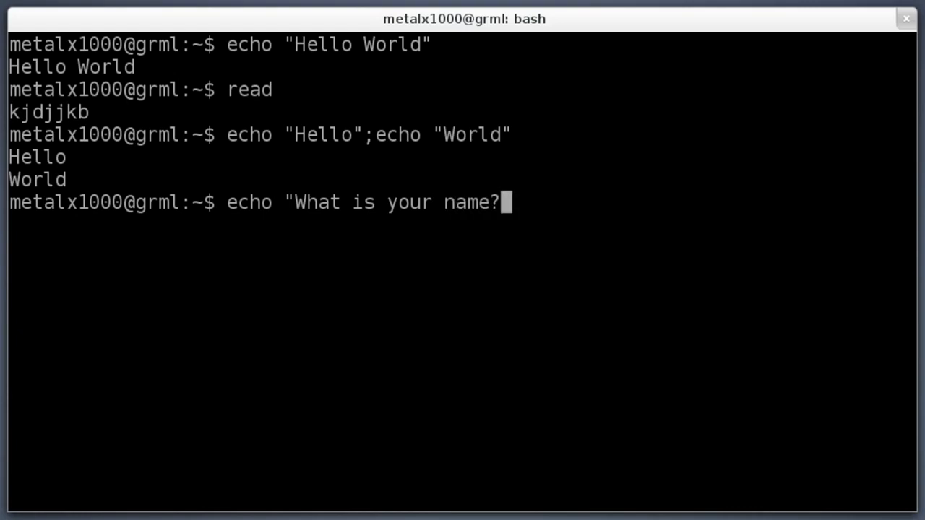
pyautogui.write('"')
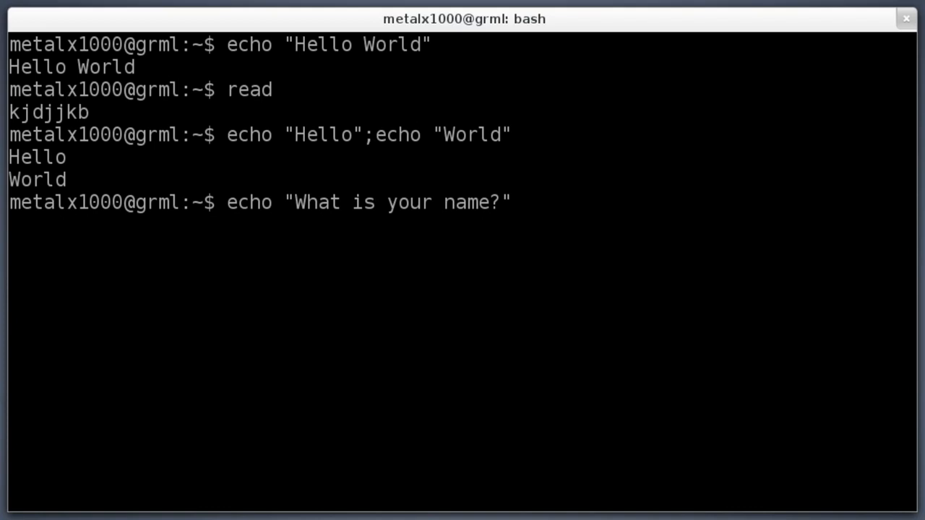
pyautogui.write(';r')
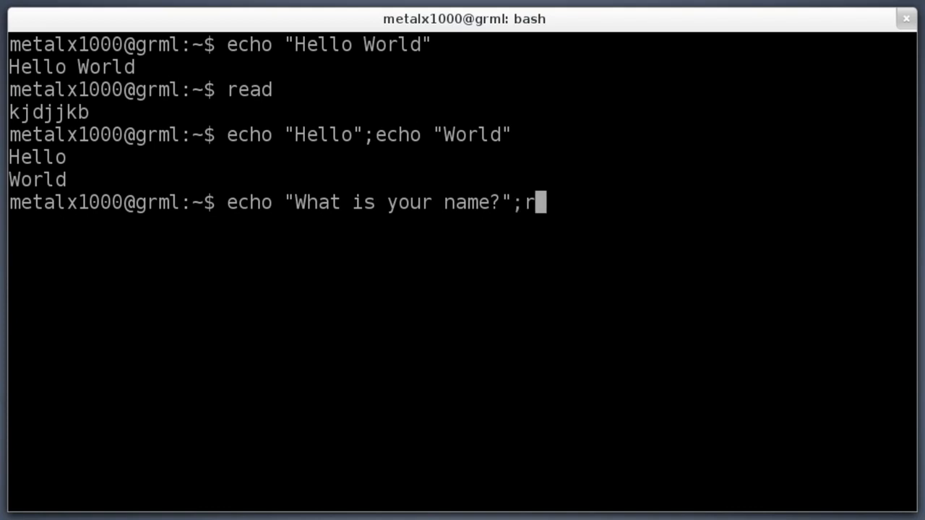
pyautogui.write('ead')
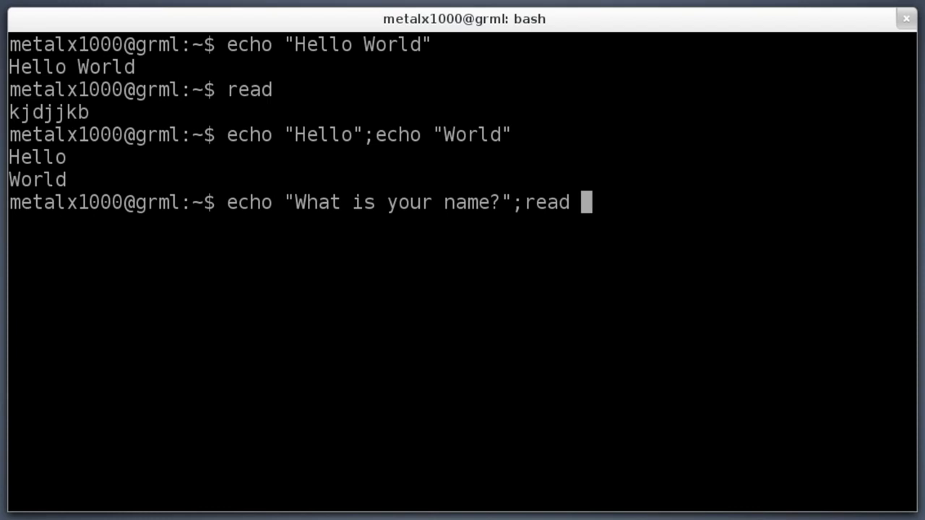
pyautogui.write('name')
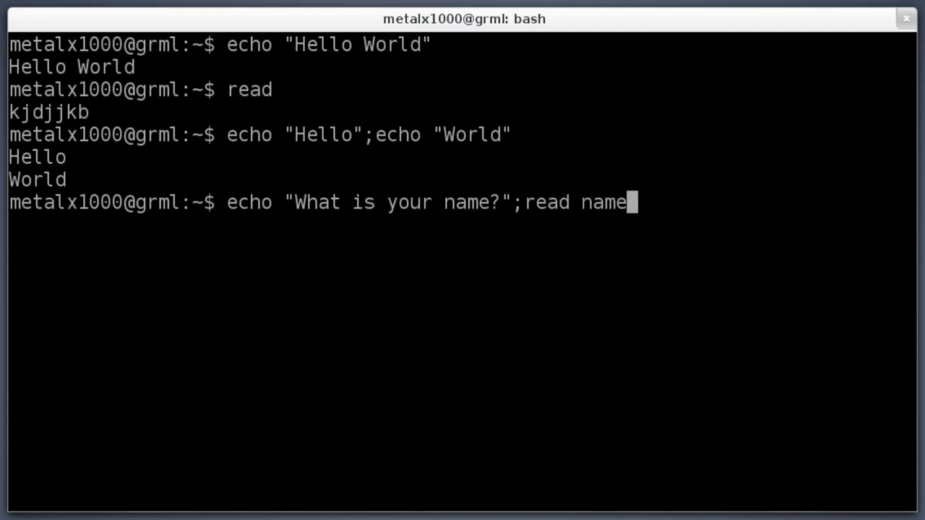
# Step: Run the chain, answer Kris to store it in name, and start a new echo
pyautogui.press('Return')
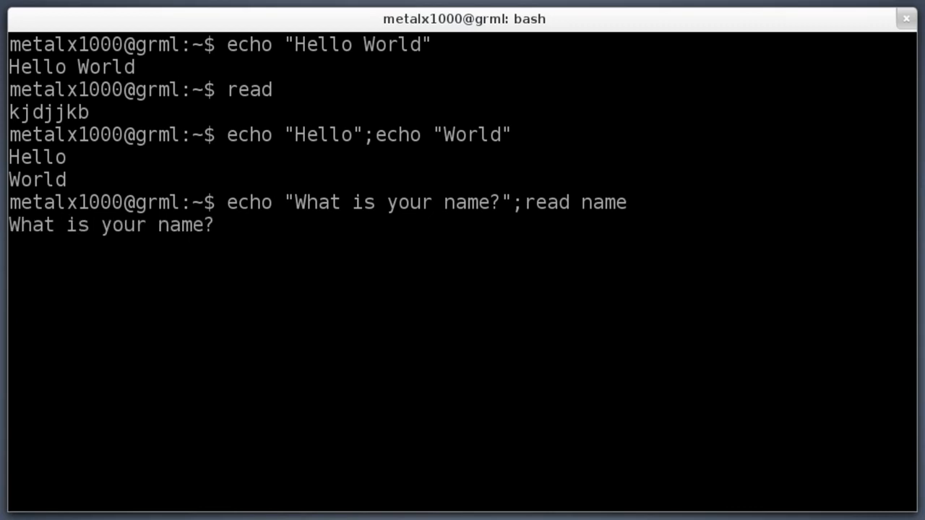
pyautogui.write('Kris')
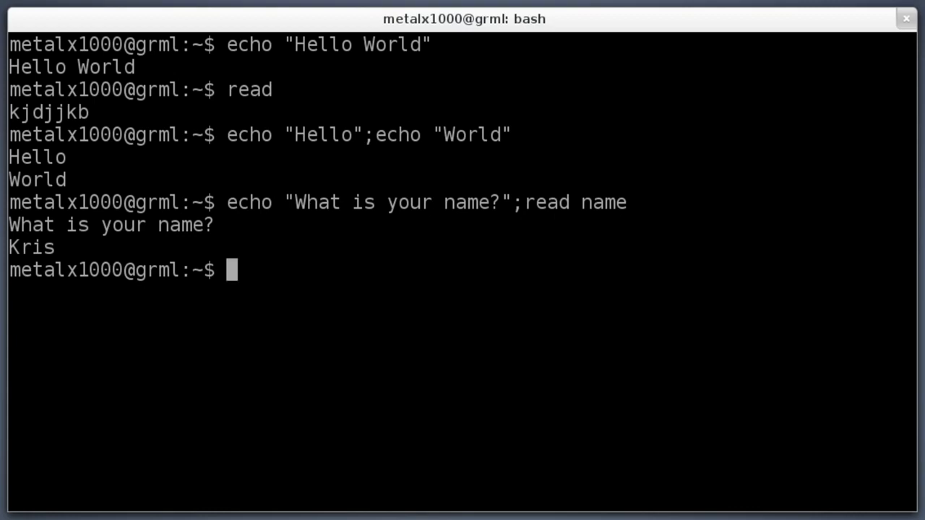
pyautogui.write('echo ""')
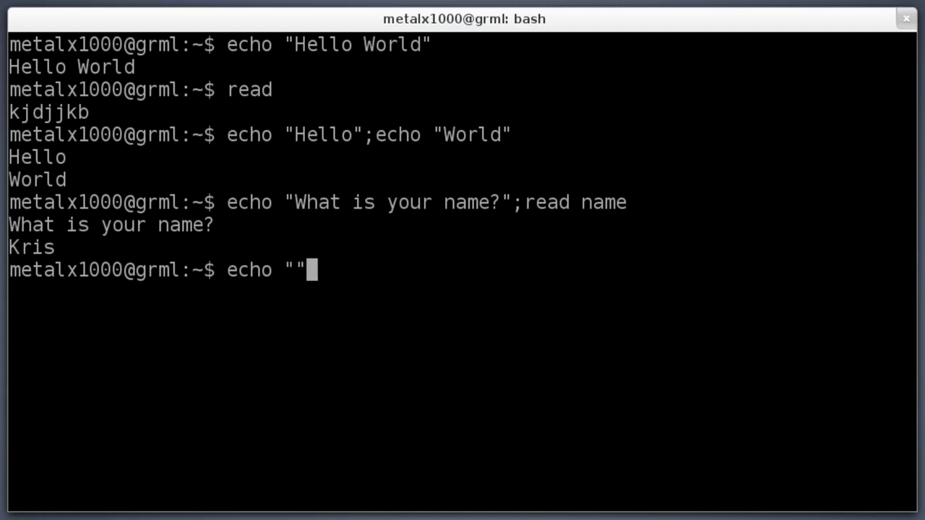
# Step: Echo "$name" to print the stored answer Kris, then start another echo
pyautogui.write('$')
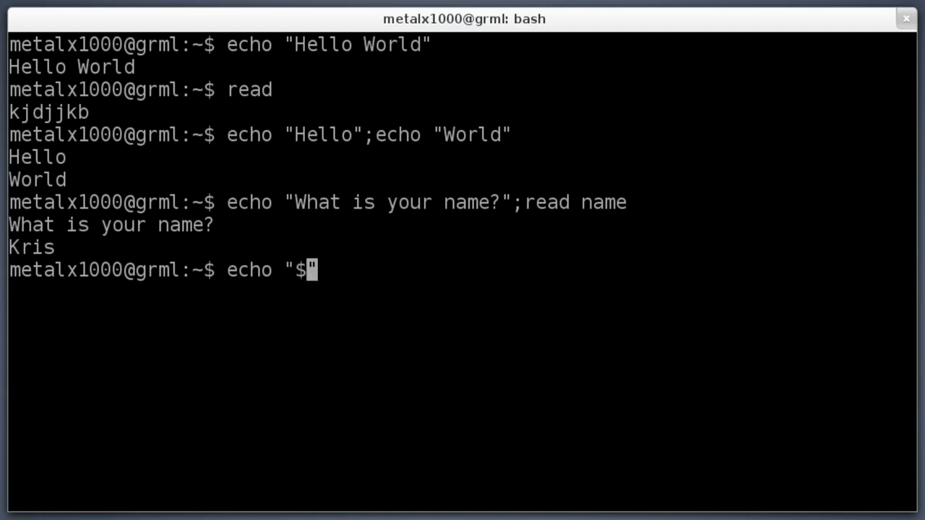
pyautogui.write('name')
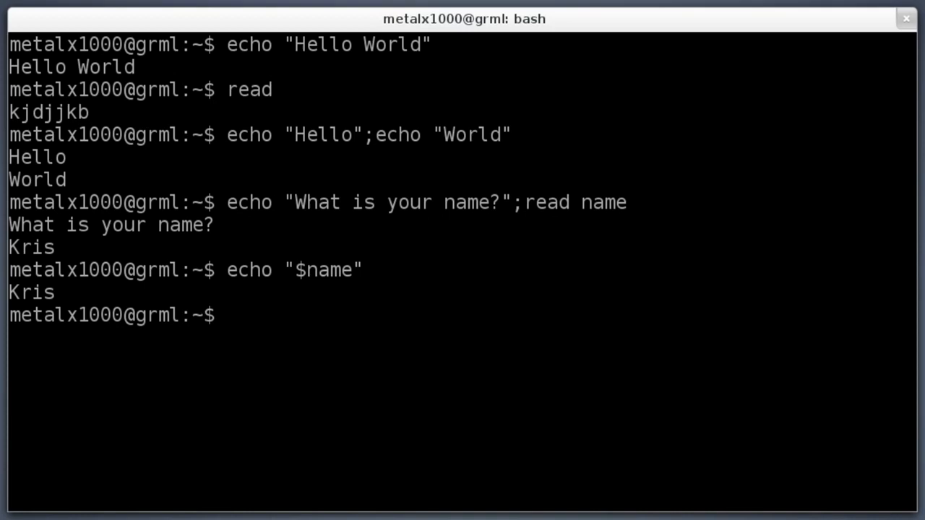
pyautogui.write('echo "')
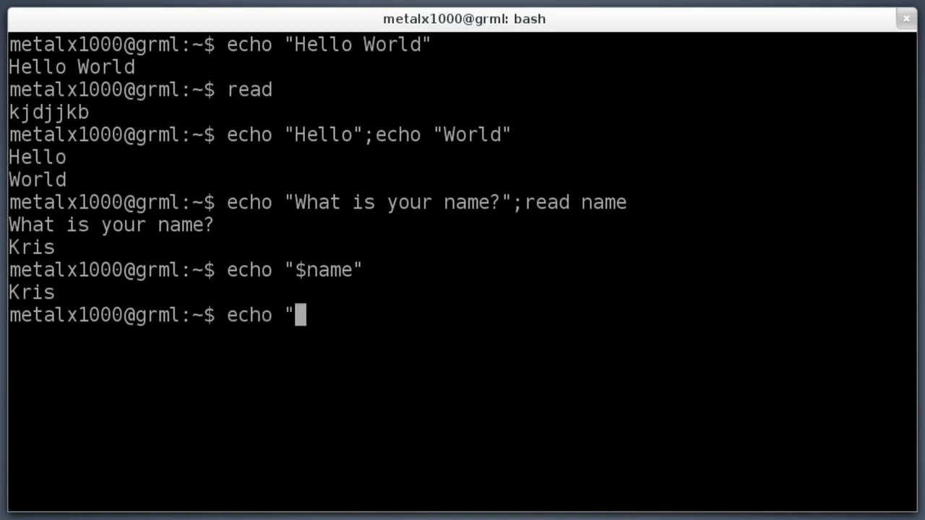
# Step: Write echo "What is your name?";read name as the first two parts of the chain
pyautogui.write('What is your')
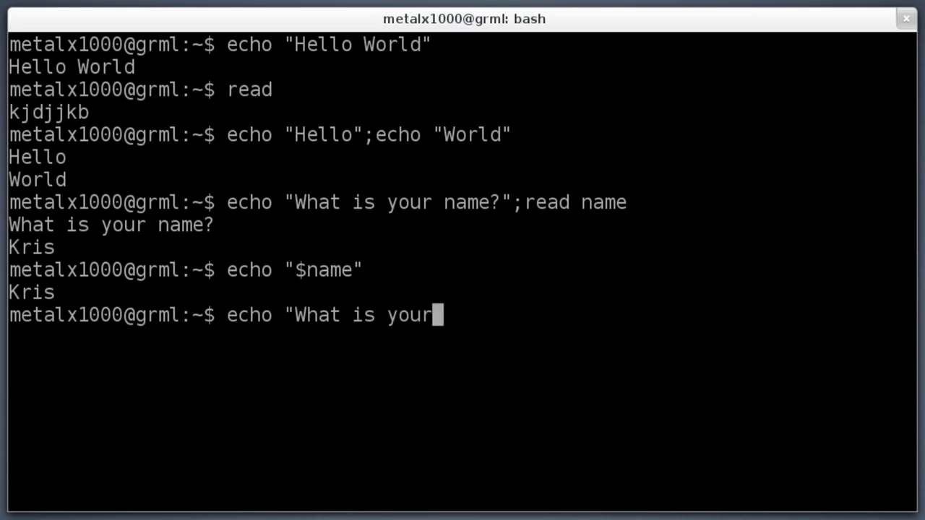
pyautogui.write('name?"')
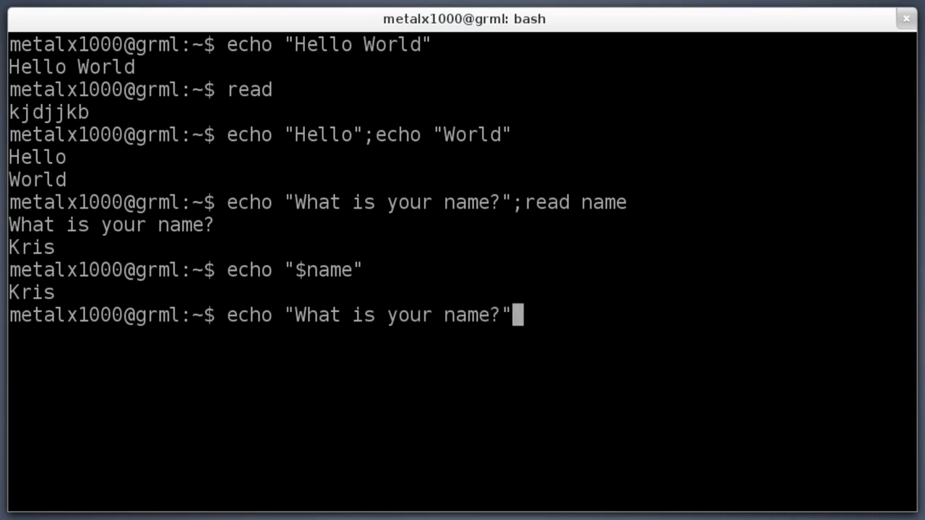
pyautogui.write(';')
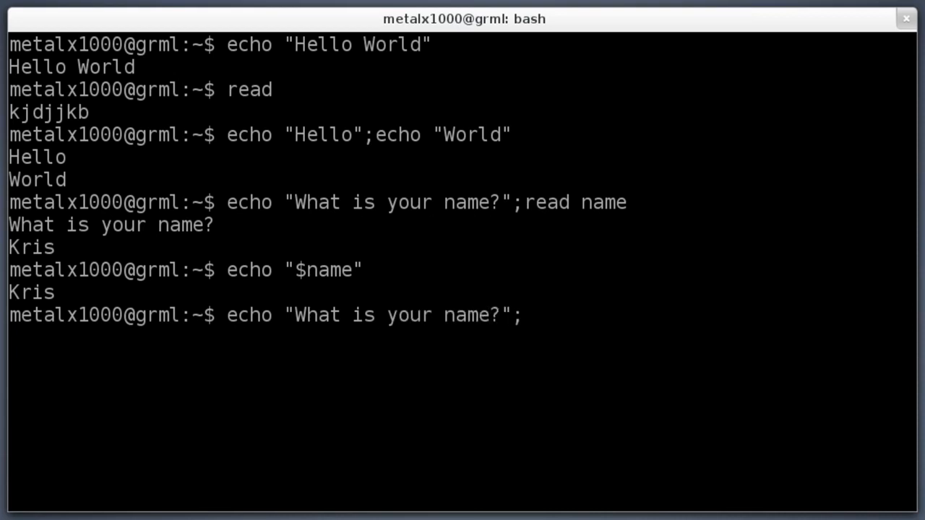
pyautogui.write('read')
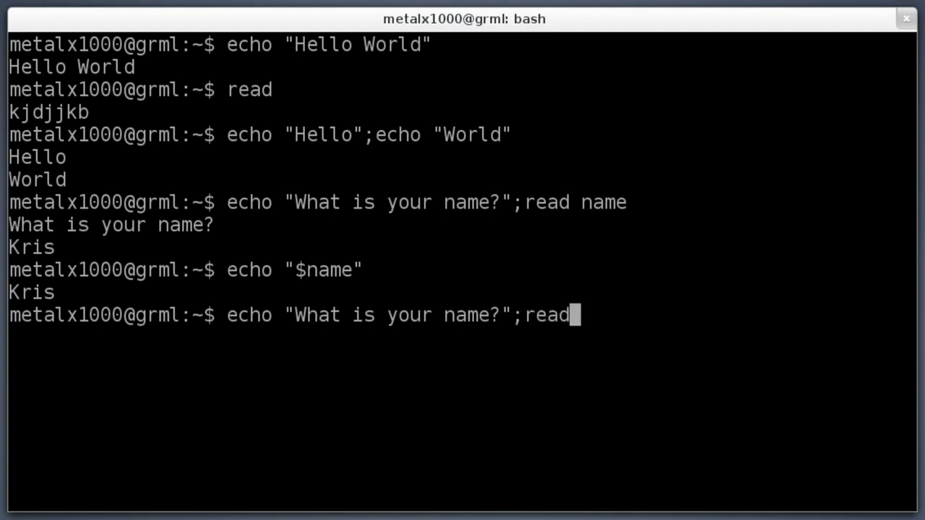
pyautogui.write('name')
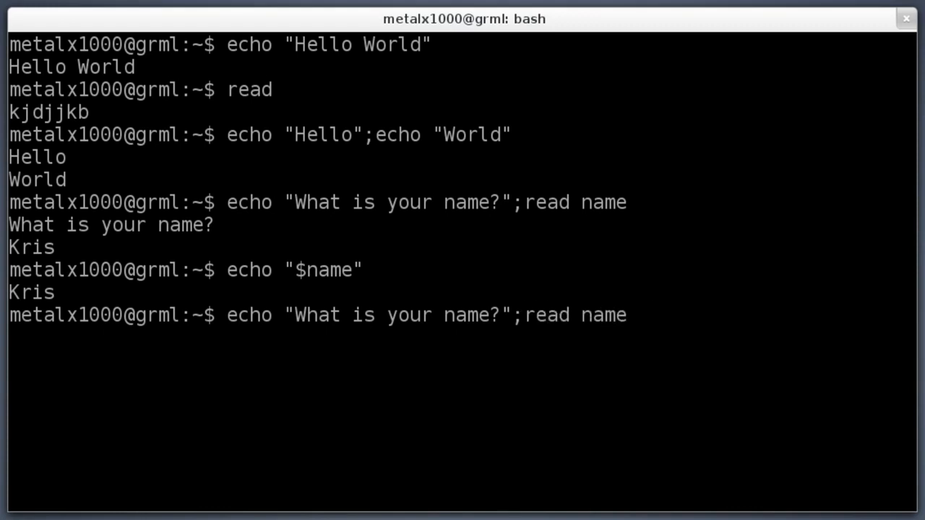
pyautogui.write(';')
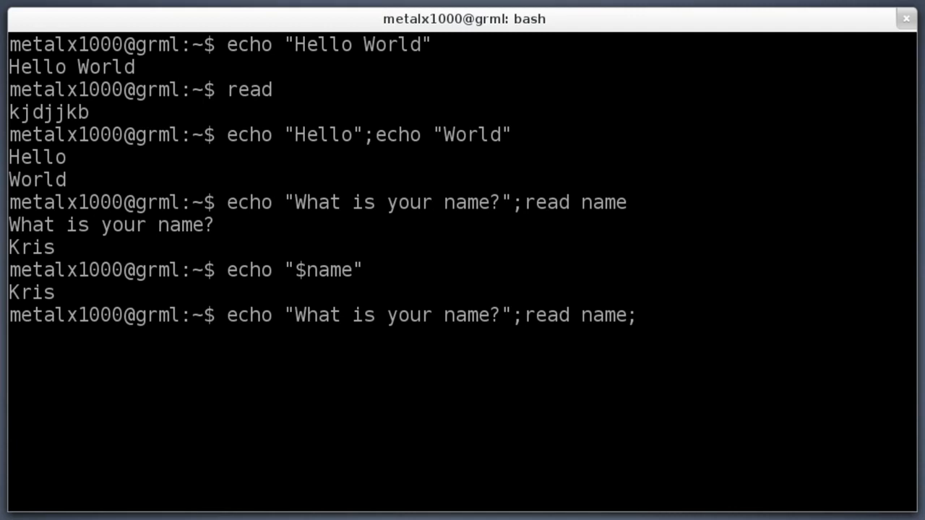
# Step: Add echo "Hello $name", run the chain, and answer Kris to get Hello Kris
pyautogui.write('echo "')
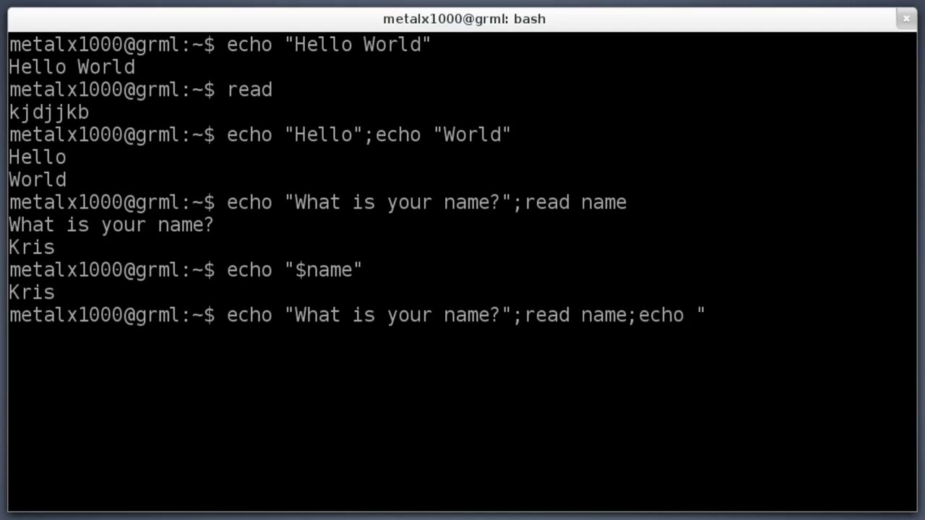
pyautogui.write('Hello')
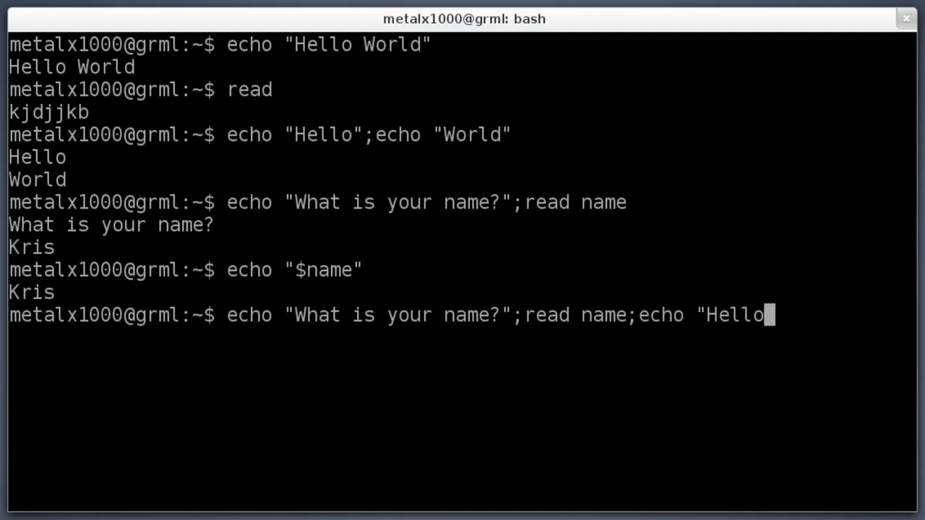
pyautogui.write('$nam')
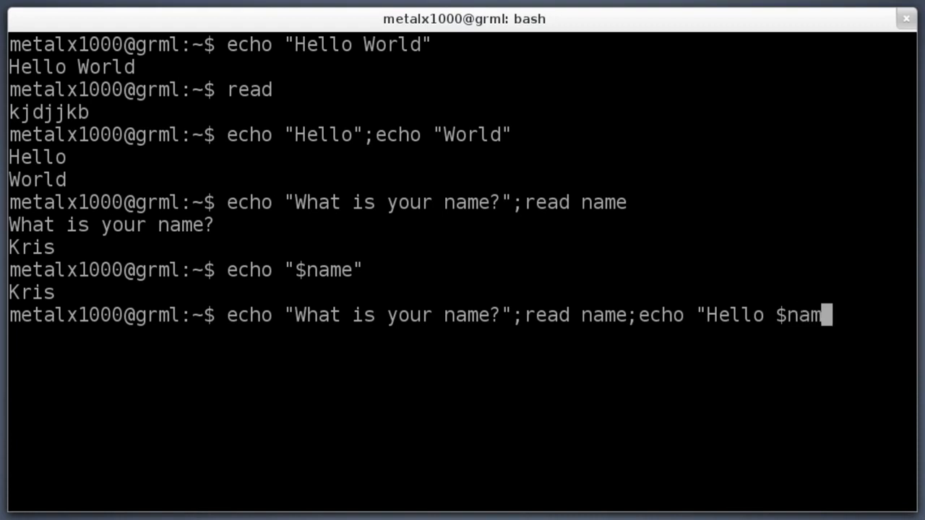
pyautogui.write('e"')
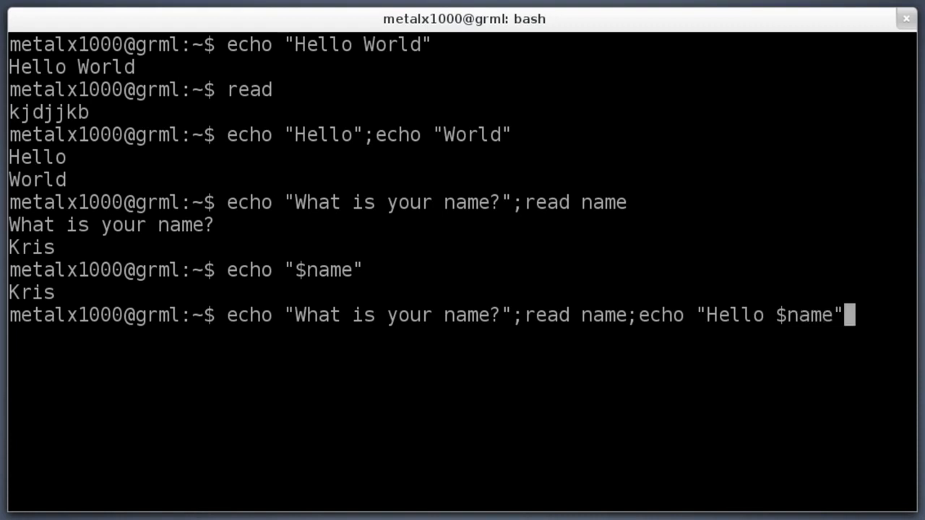
pyautogui.press('Return')
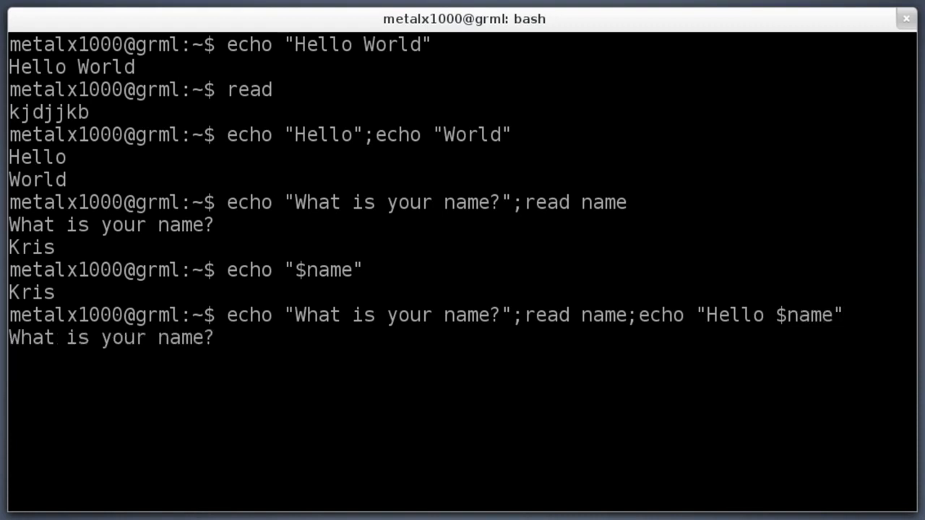
pyautogui.write('Kris')
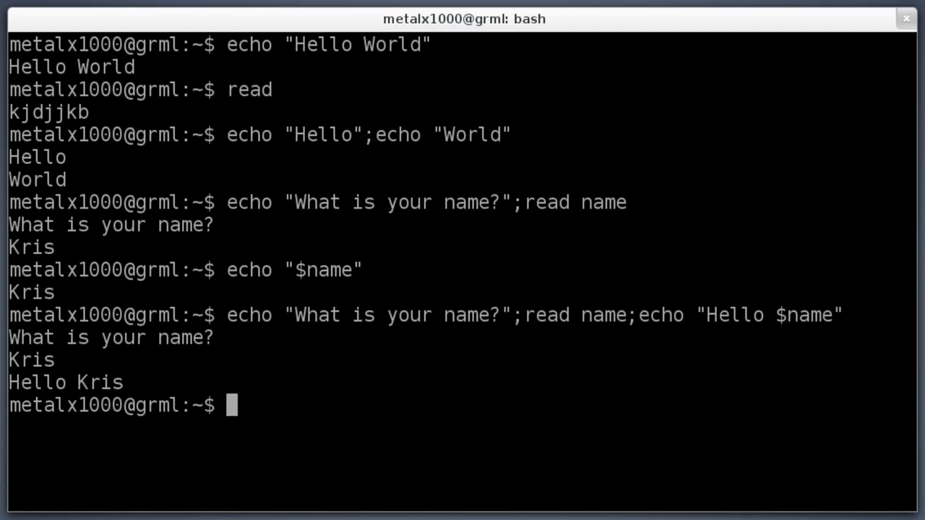
# Step: Discard the partial echo "$name" line and recall the ask-and-greet chain onto the prompt
pyautogui.write('echo "')
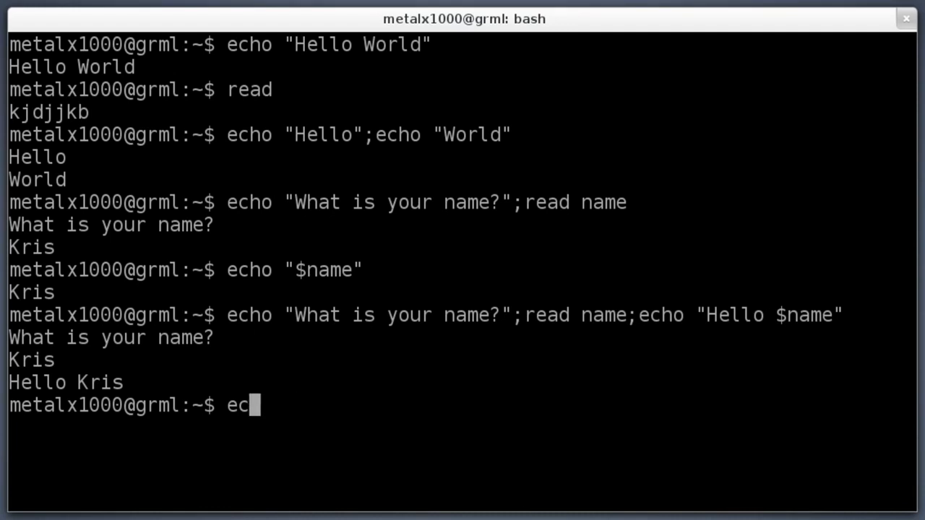
pyautogui.press('BackSpace')
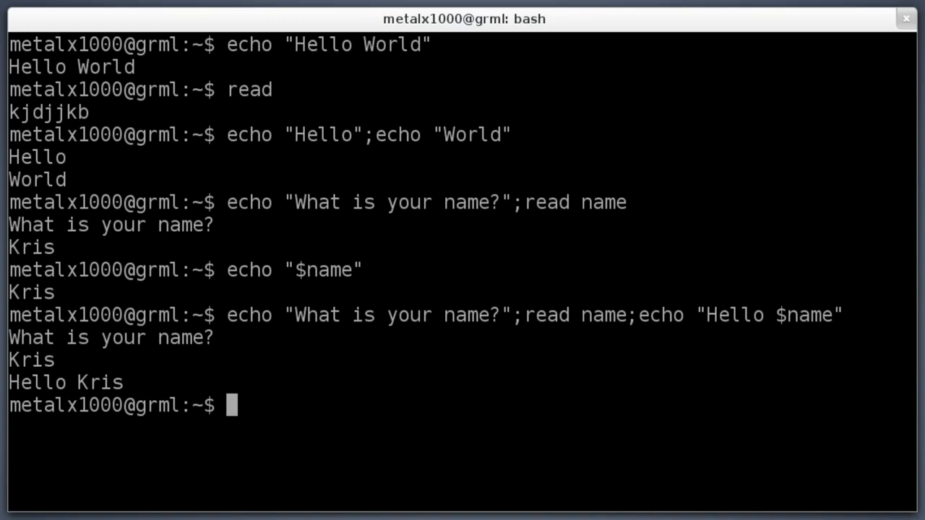
pyautogui.write('echo "$name"')
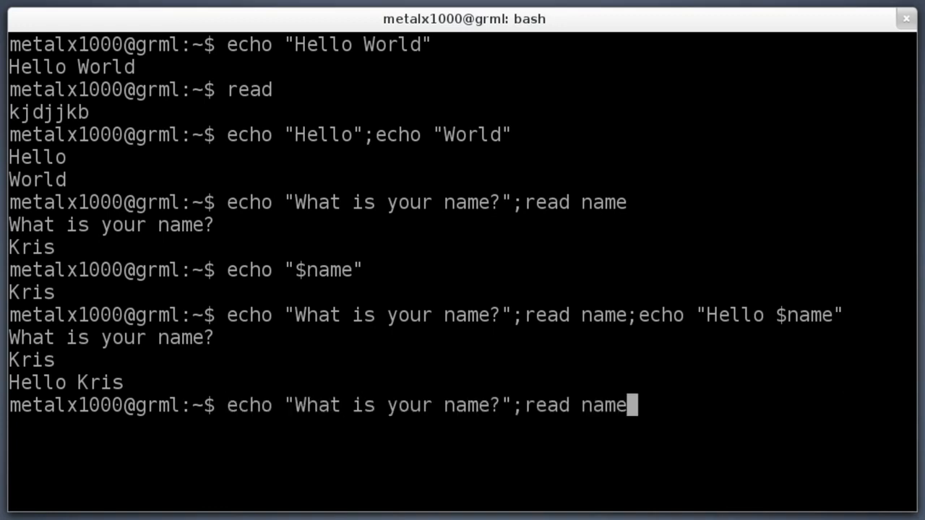
pyautogui.press('ctrl+c')
pyautogui.write(';echo "Hello $name"')
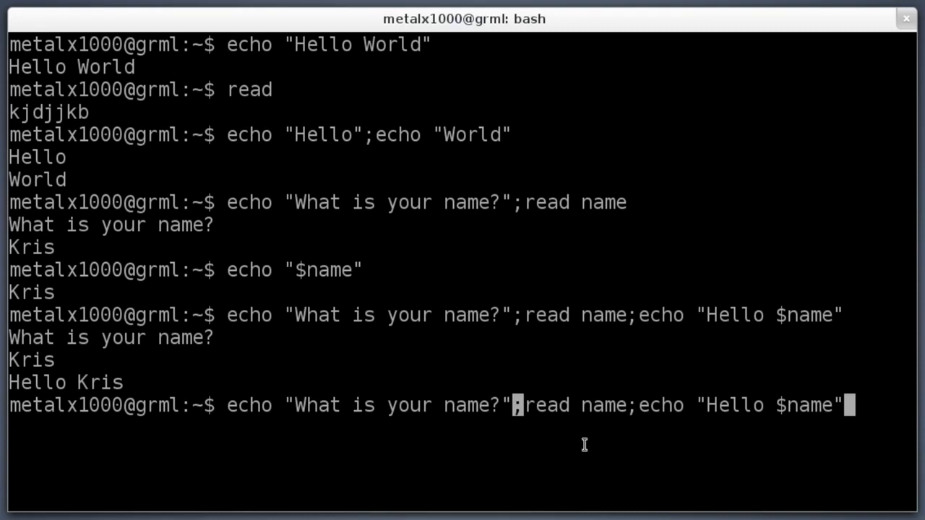
# Step: Point out the separating semicolon and the second echo in the recalled chain
pyautogui.doubleClick(599, 404)
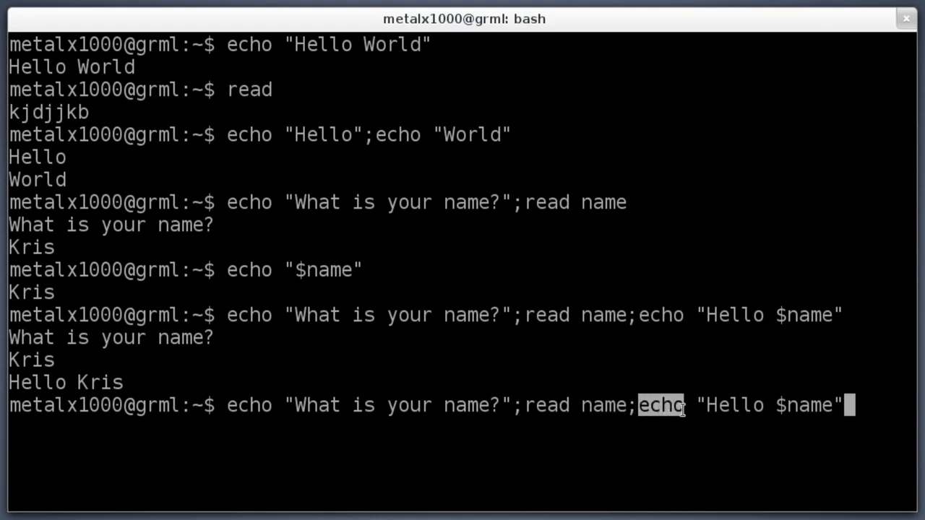
pyautogui.doubleClick(743, 406)
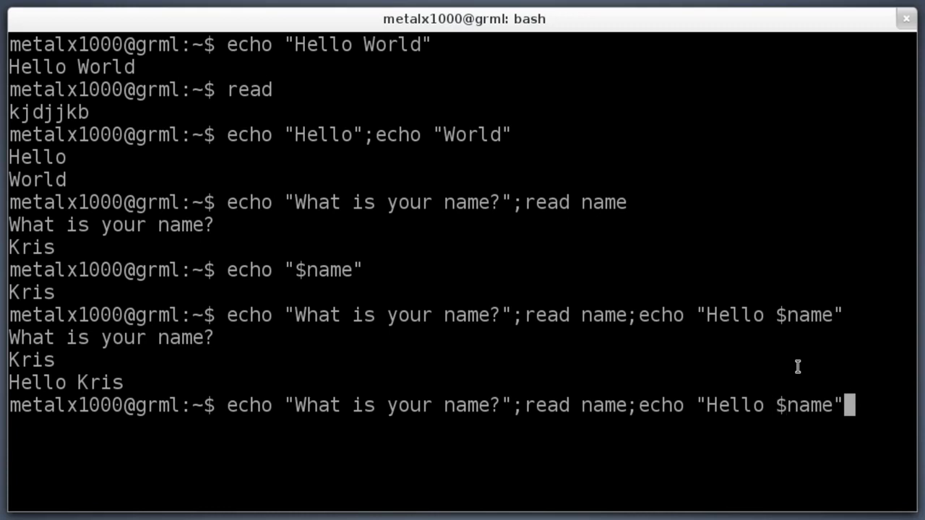
# Step: Append ;echo "Press Enter to Continue";read to the ask-and-greet chain
pyautogui.write(';')
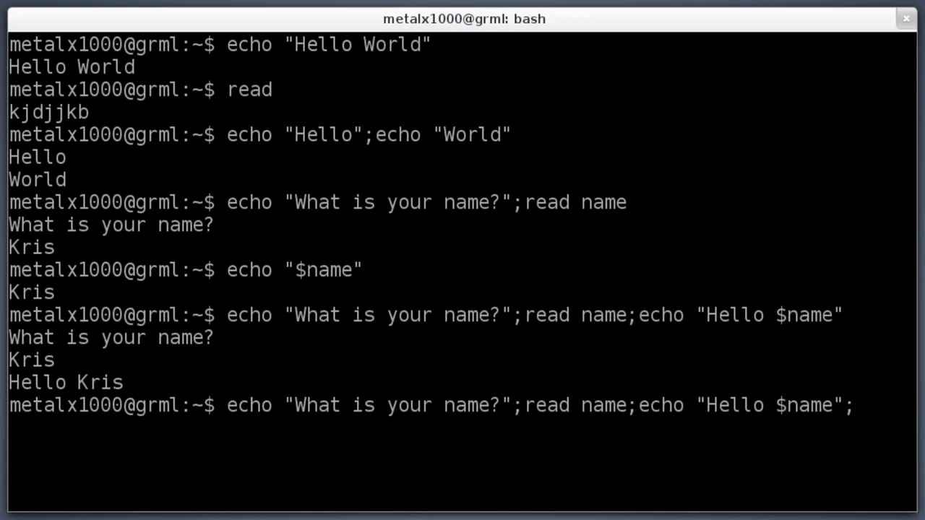
pyautogui.write('echo ""')
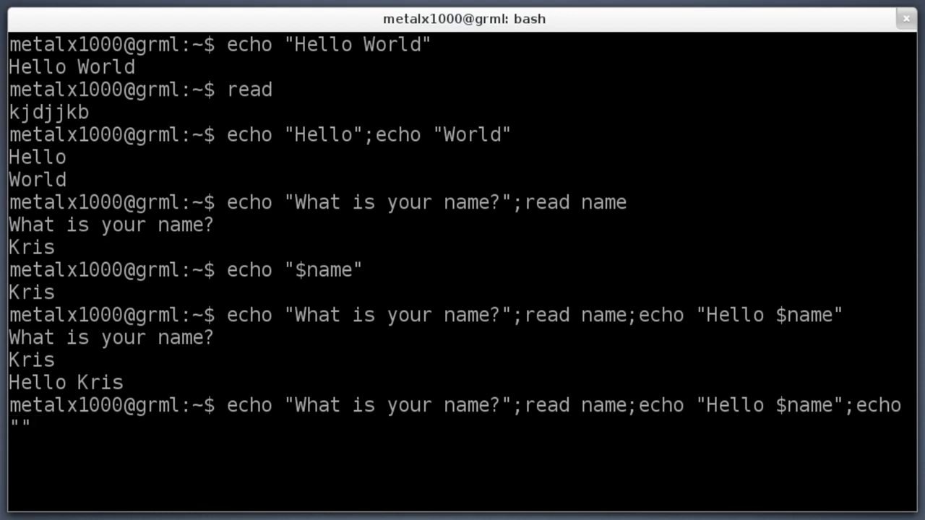
pyautogui.write('Press Enter to')
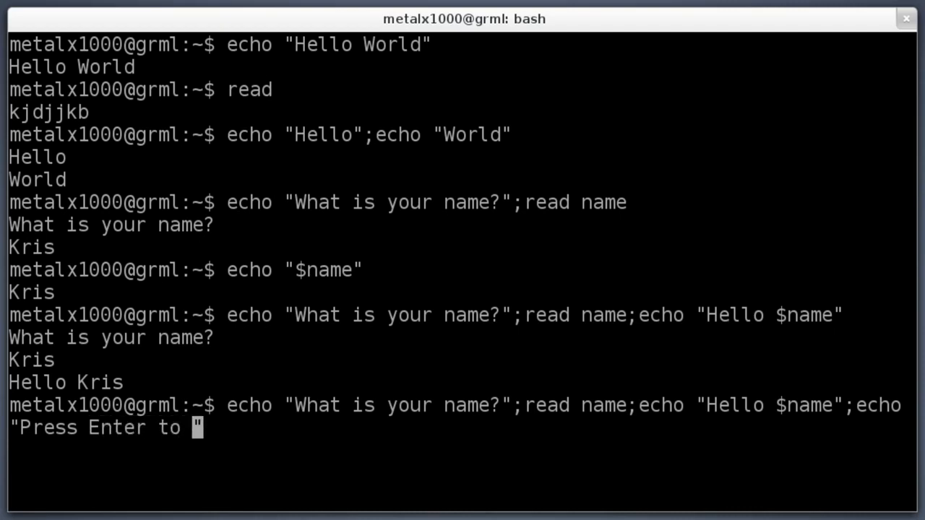
pyautogui.write('Continue"')
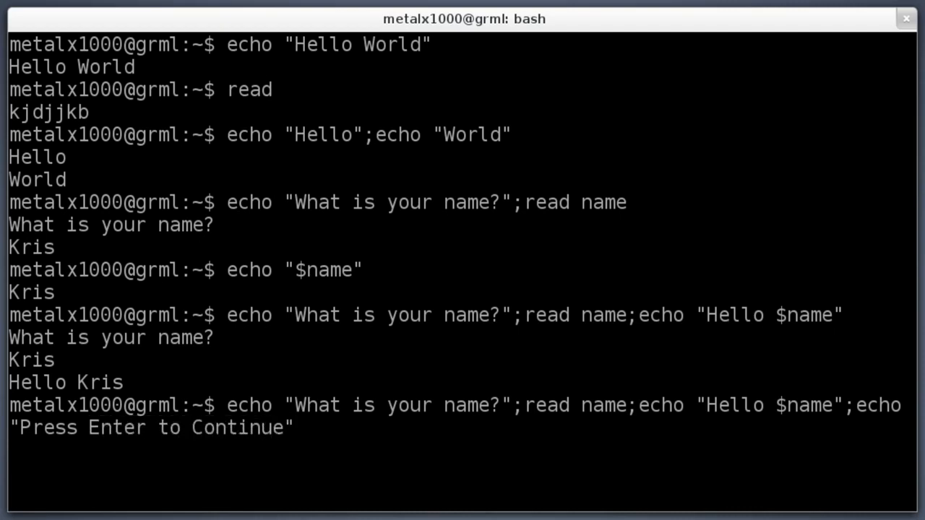
pyautogui.write(';re')
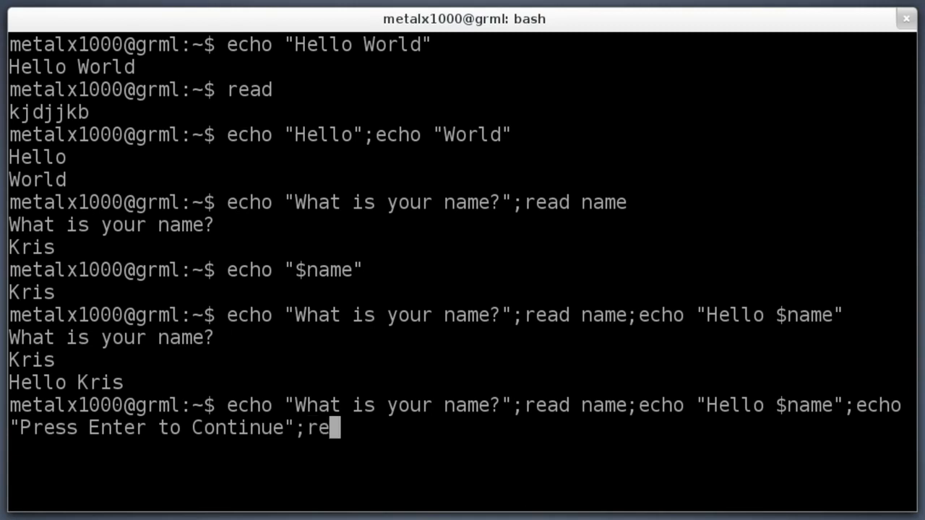
pyautogui.write('ad')
pyautogui.write('Kris')
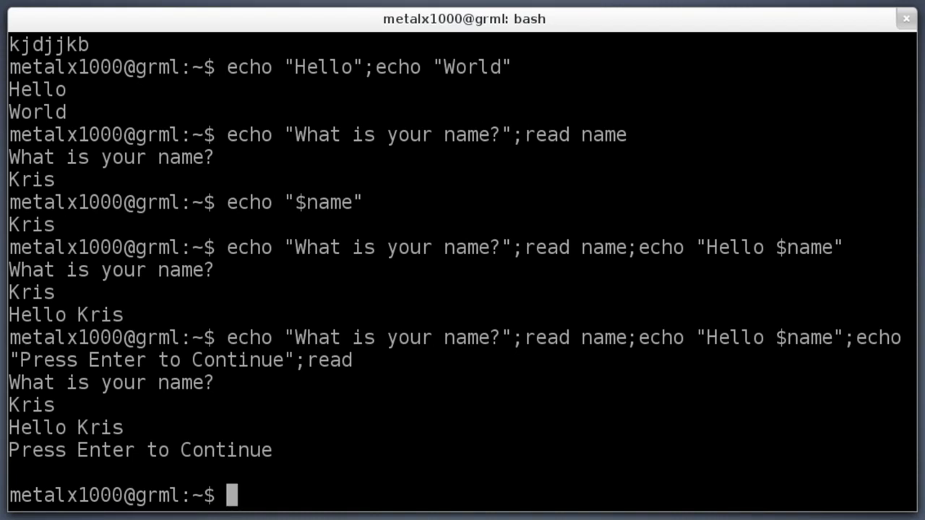
pyautogui.doubleClick(248, 338)
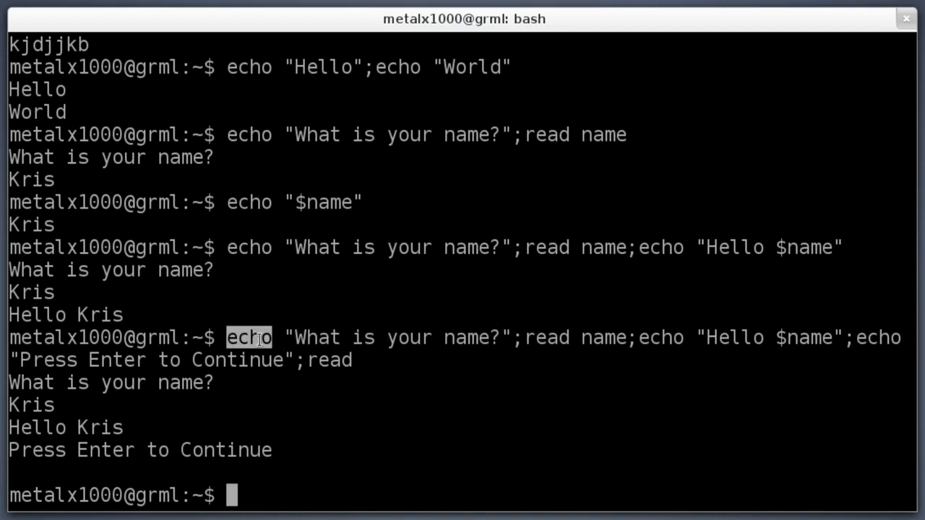
pyautogui.moveTo(543, 341)
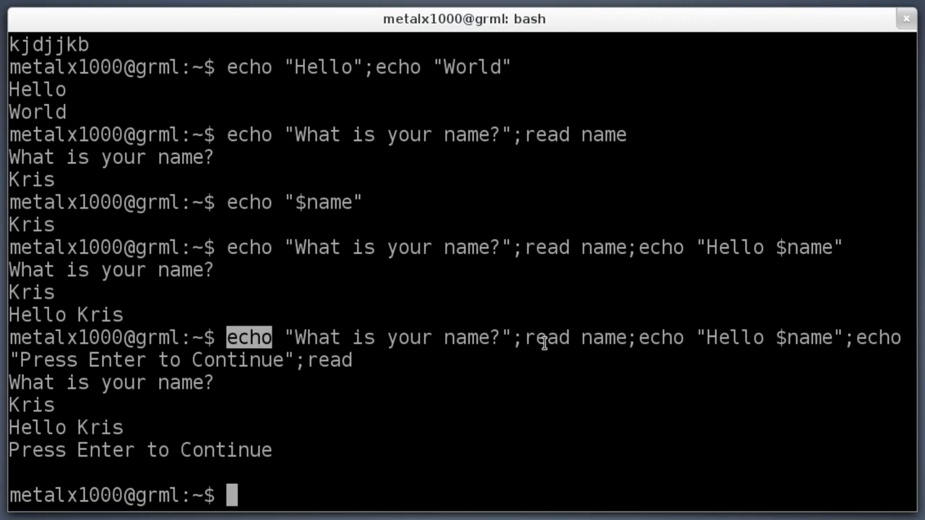
pyautogui.doubleClick(549, 338)
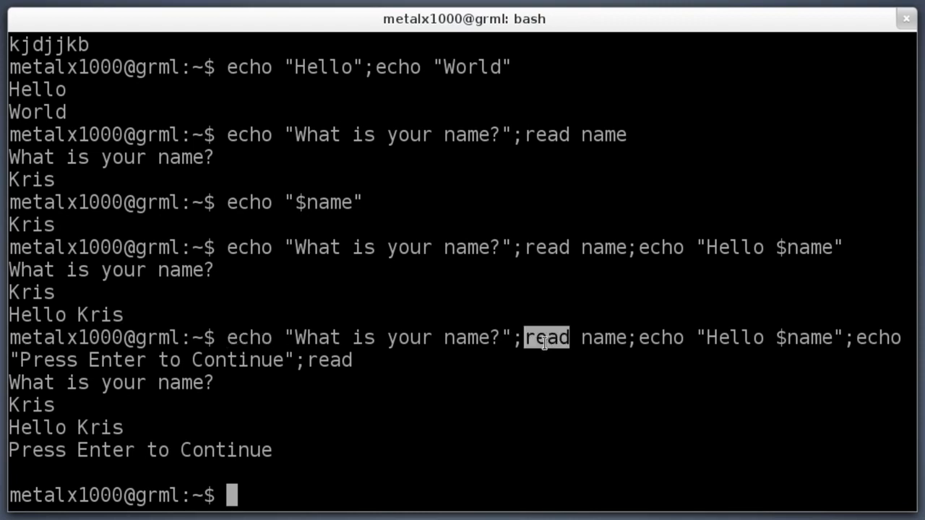
pyautogui.moveTo(272, 338)
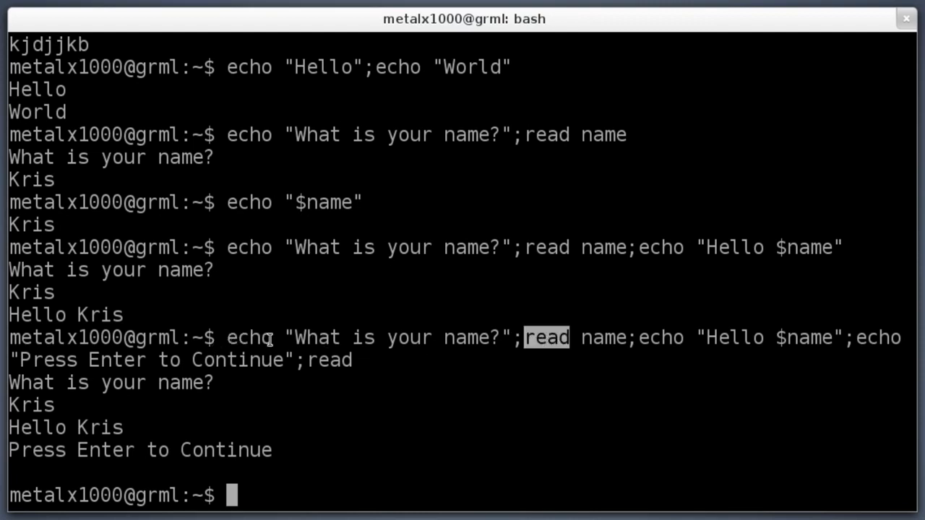
pyautogui.moveTo(450, 338)
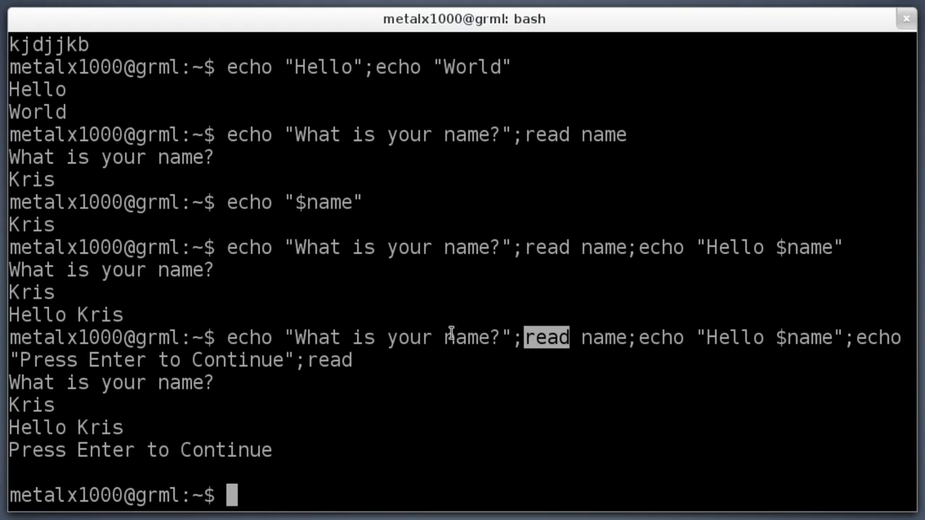
pyautogui.moveTo(246, 339)
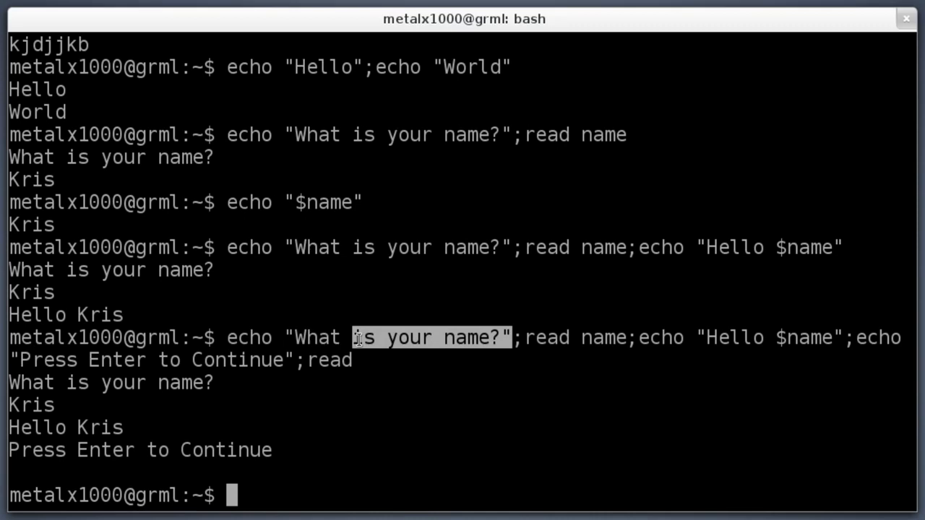
pyautogui.moveTo(354, 339); pyautogui.dragTo(506, 338)
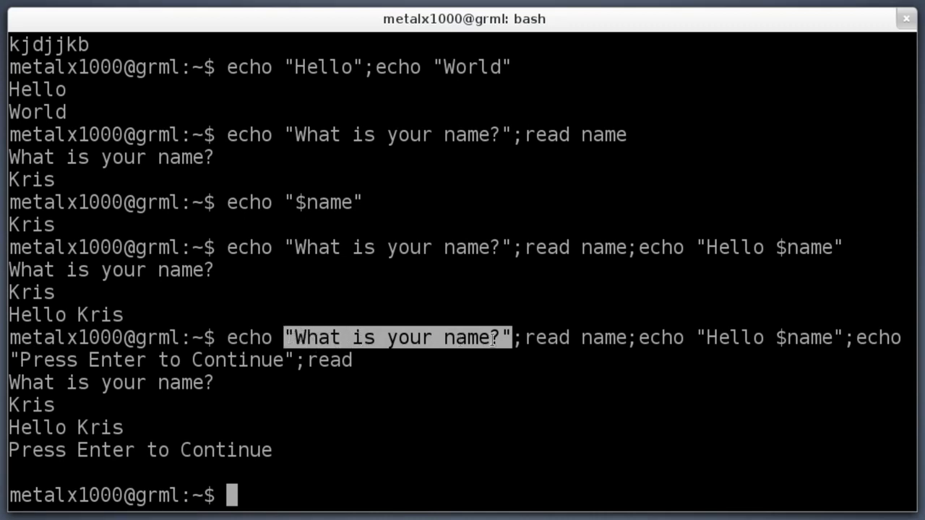
pyautogui.doubleClick(604, 338)
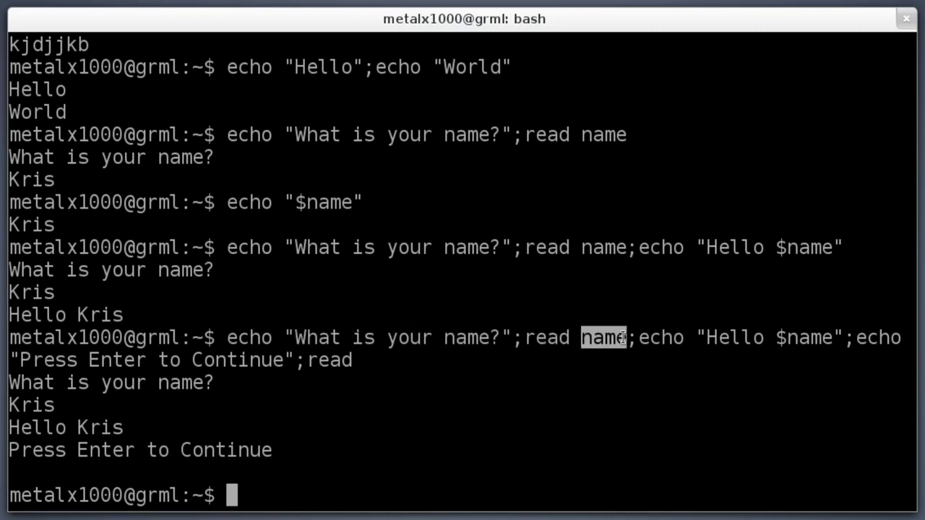
pyautogui.moveTo(615, 329)
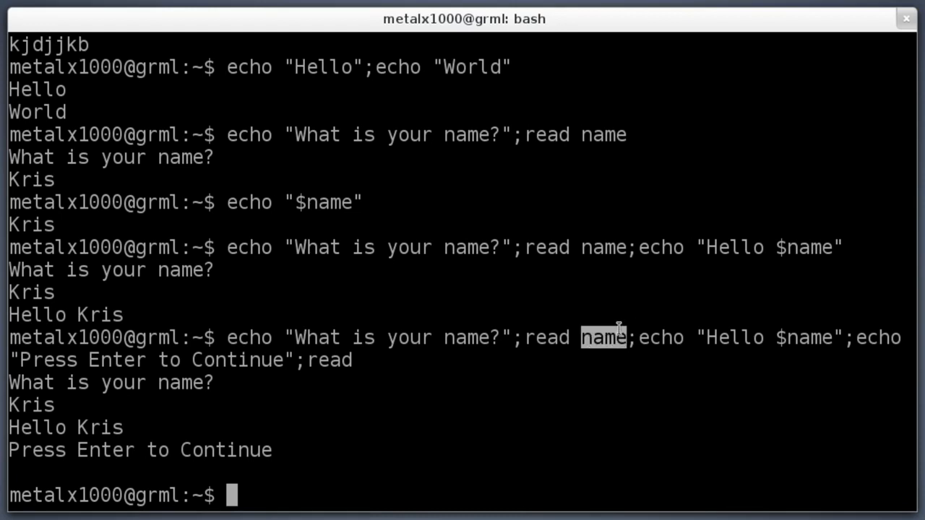
pyautogui.moveTo(612, 343)
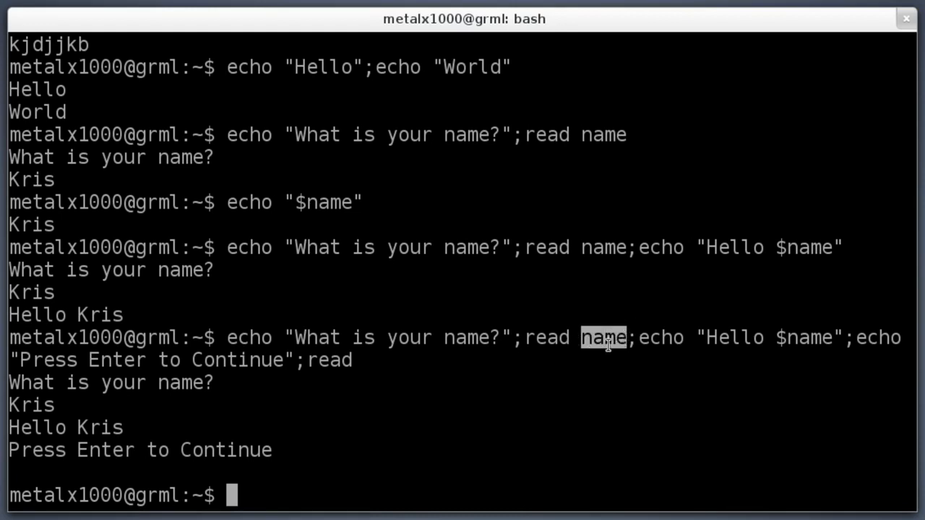
pyautogui.moveTo(670, 352)
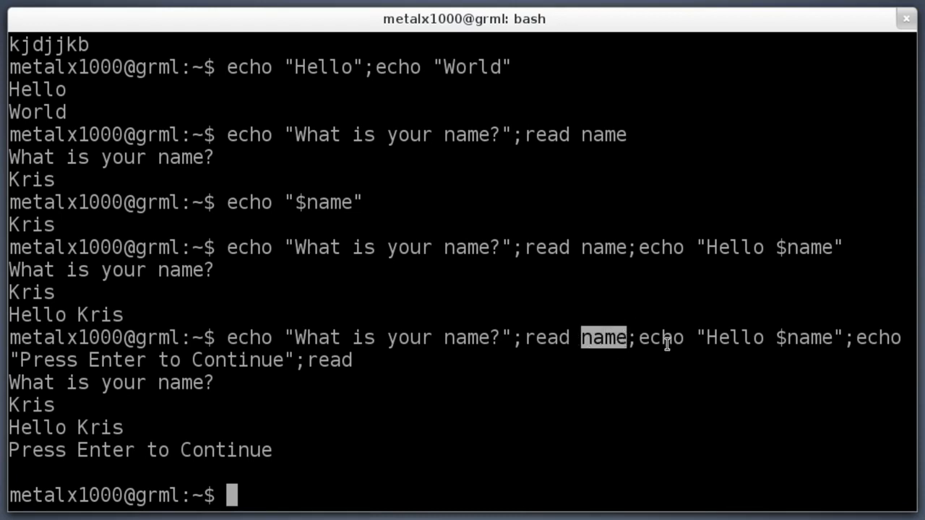
pyautogui.moveTo(644, 338)
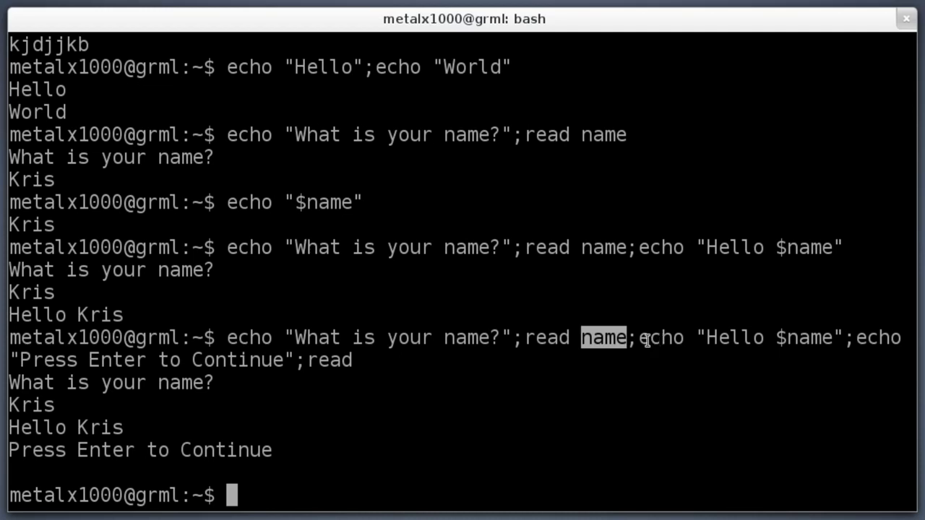
pyautogui.doubleClick(662, 338)
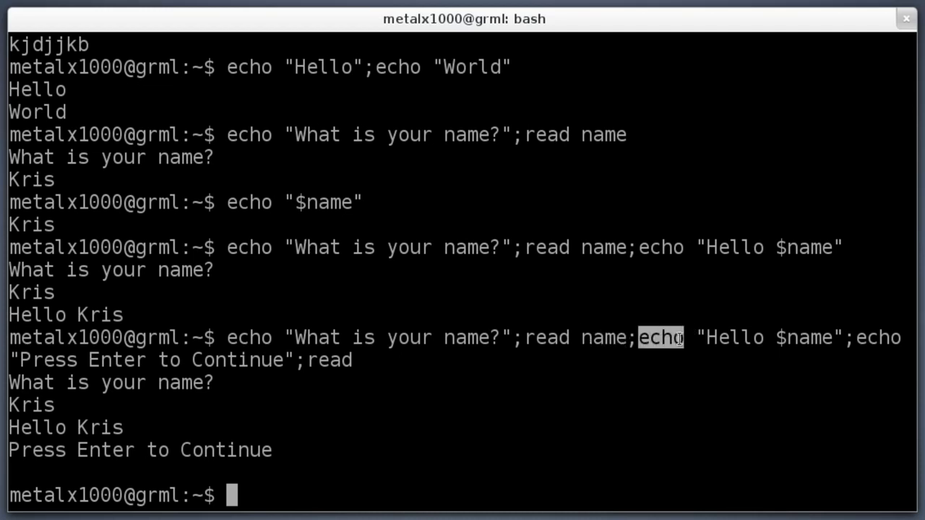
pyautogui.doubleClick(725, 338)
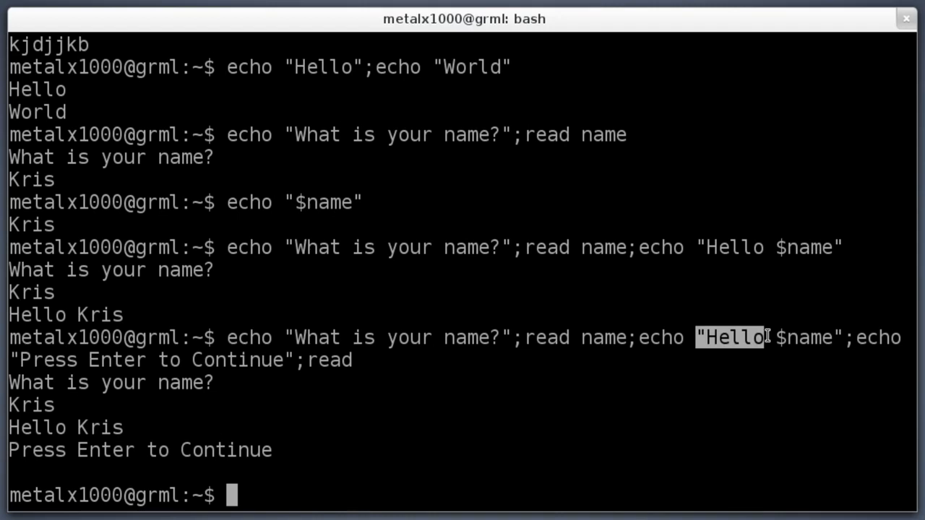
pyautogui.doubleClick(810, 339)
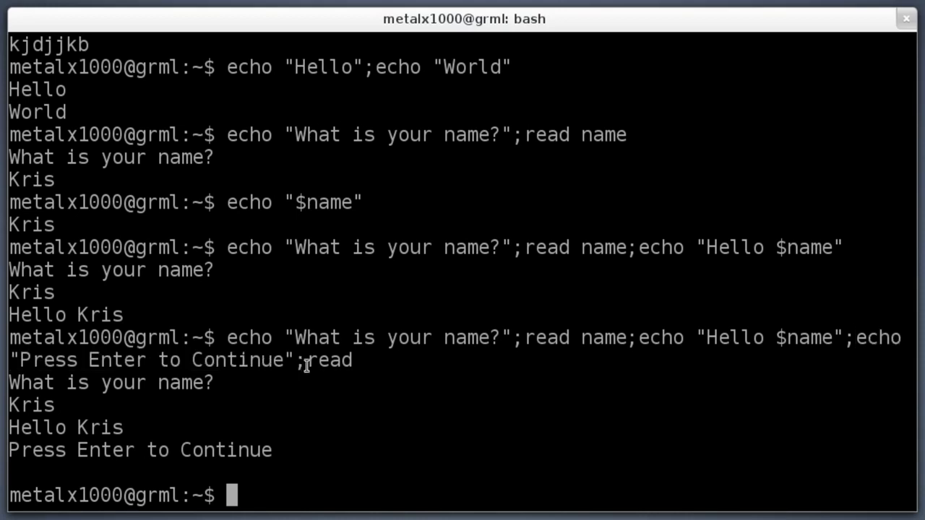
pyautogui.doubleClick(329, 361)
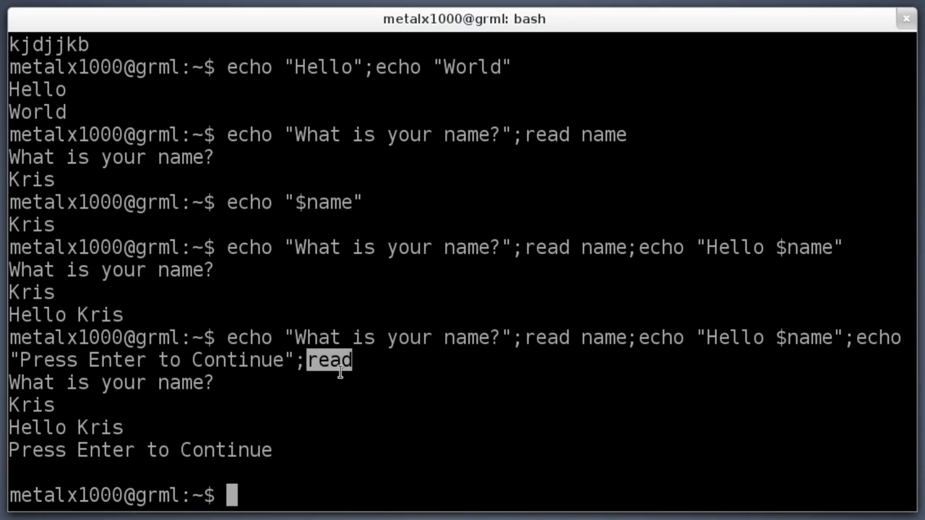
pyautogui.moveTo(298, 364)
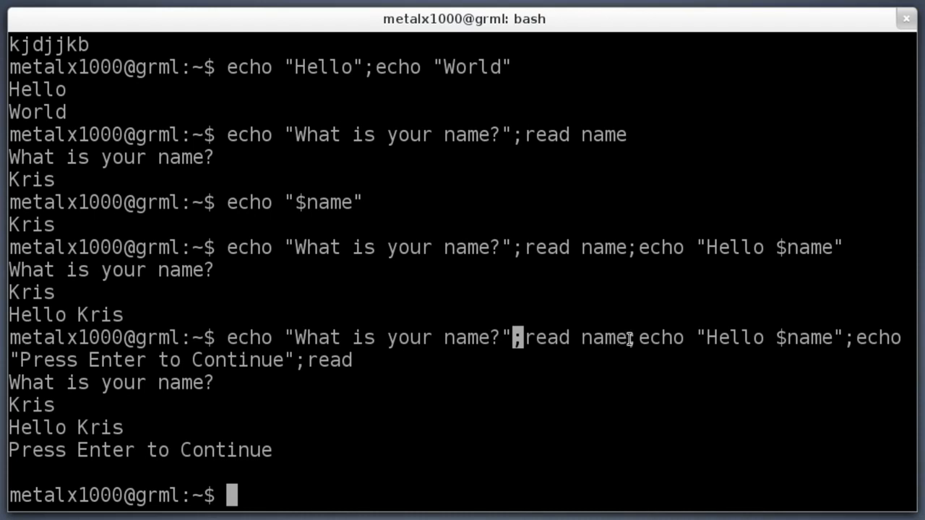
pyautogui.moveTo(627, 410)
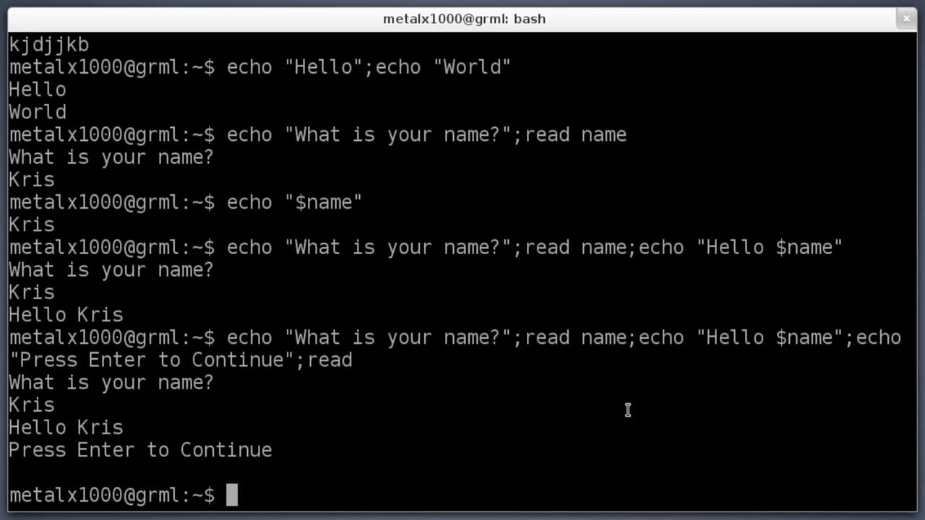